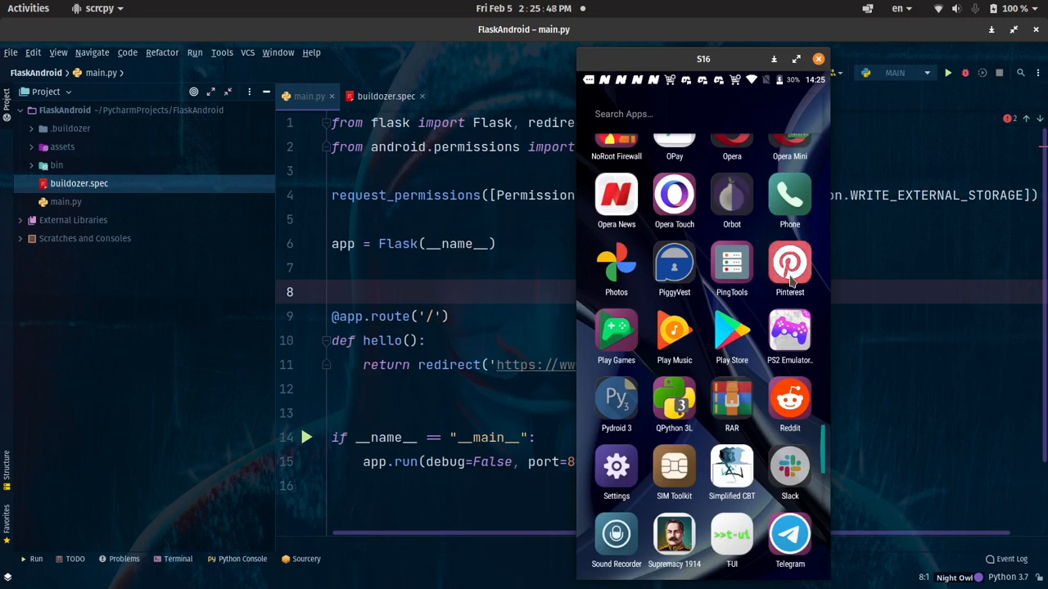
Launch Pinterest from the phone's app drawer and scroll its welcome page down.
left_click(789, 264)
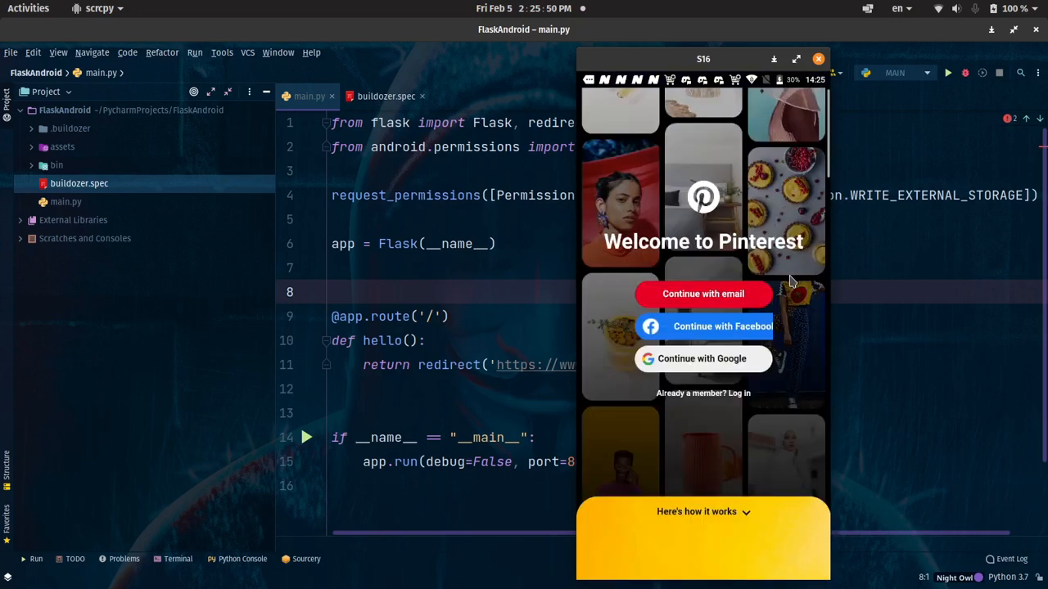
mouse_move(746, 413)
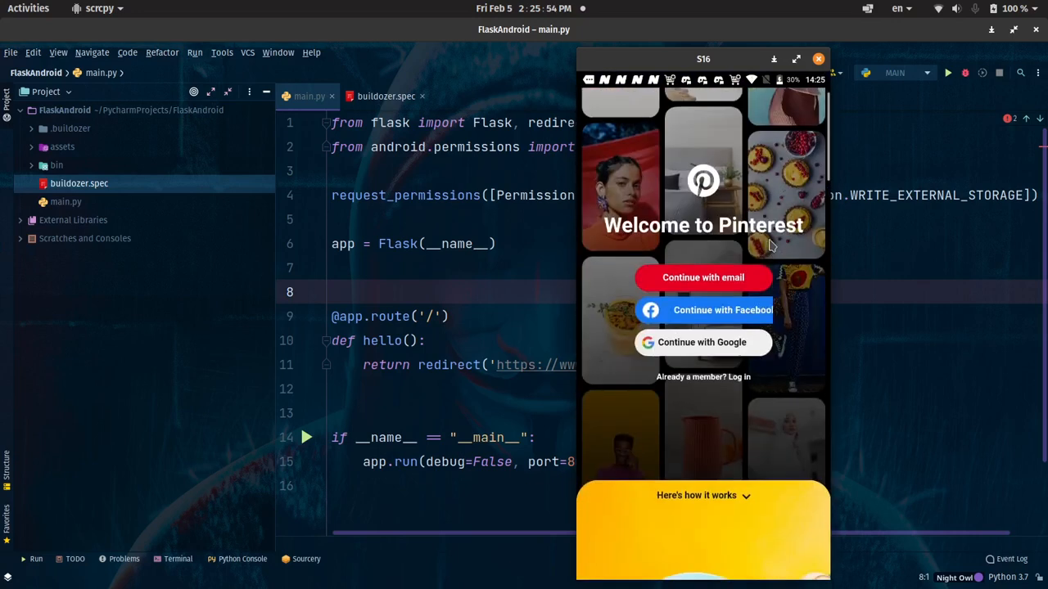
scroll("down", 3)
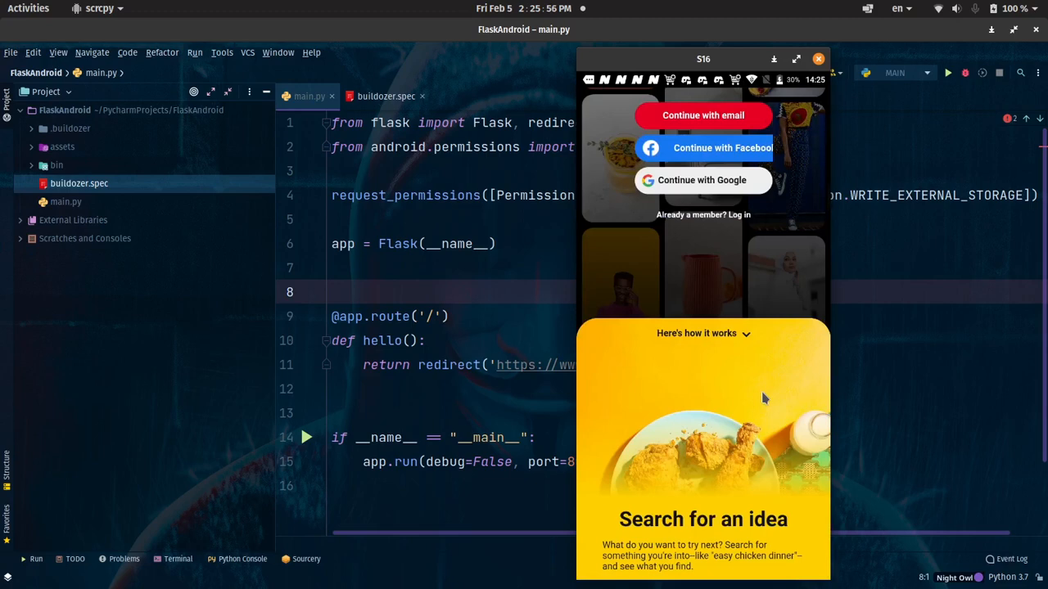
mouse_move(761, 252)
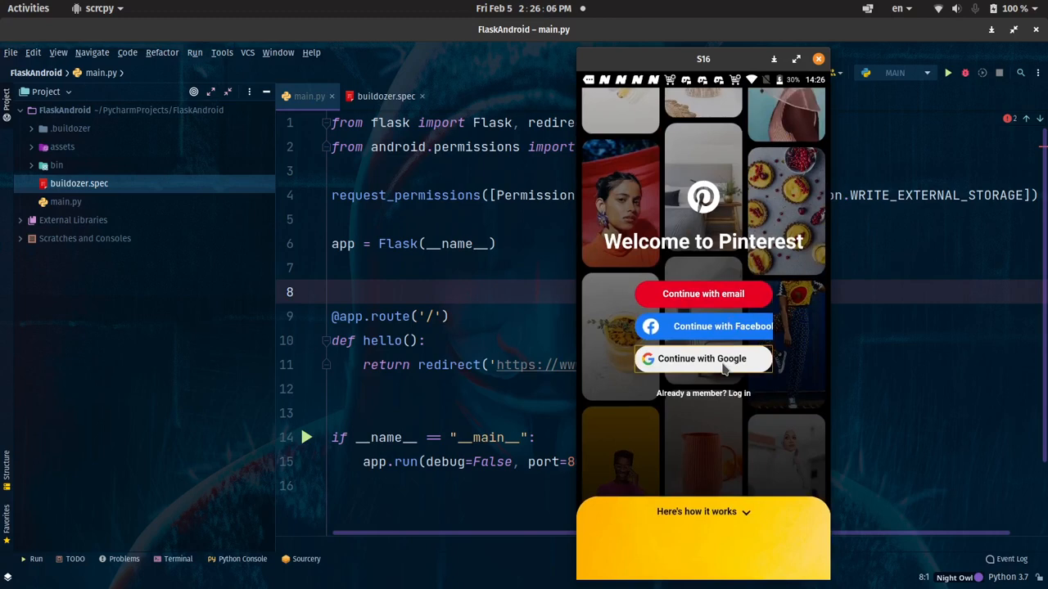
mouse_move(797, 400)
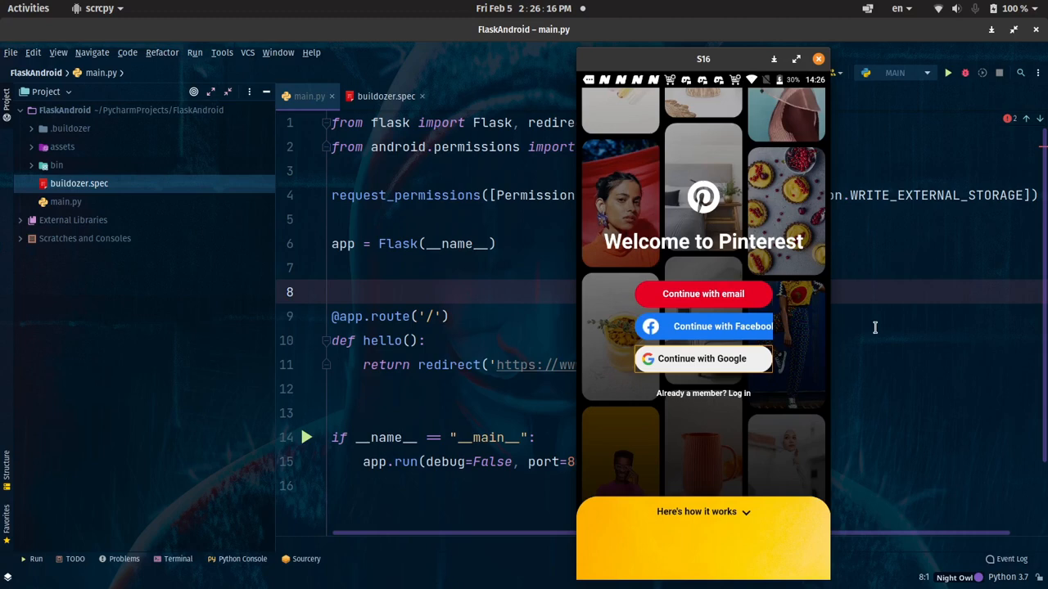
mouse_move(721, 387)
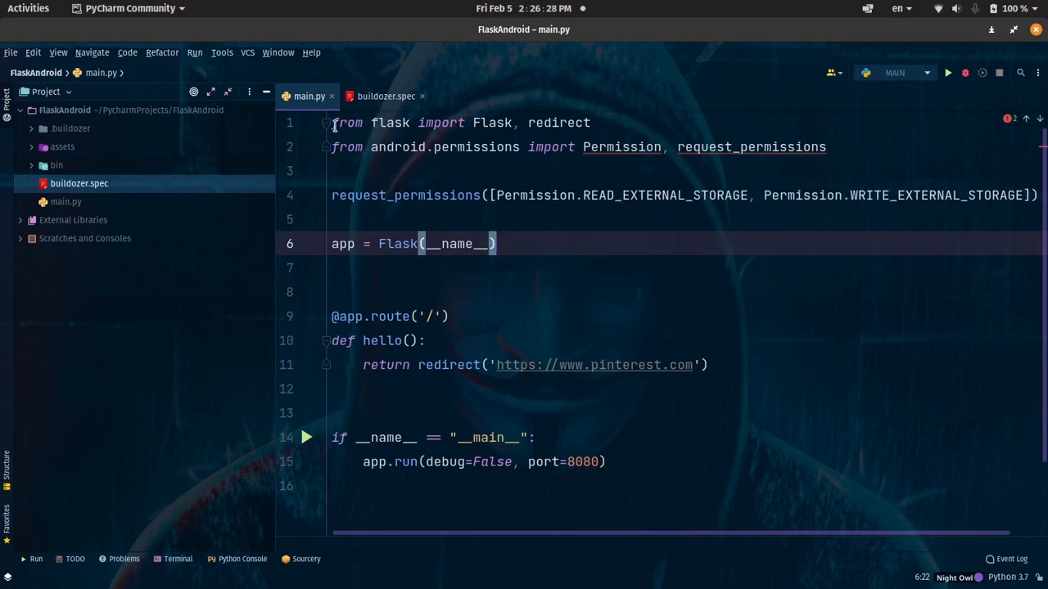
mouse_move(611, 133)
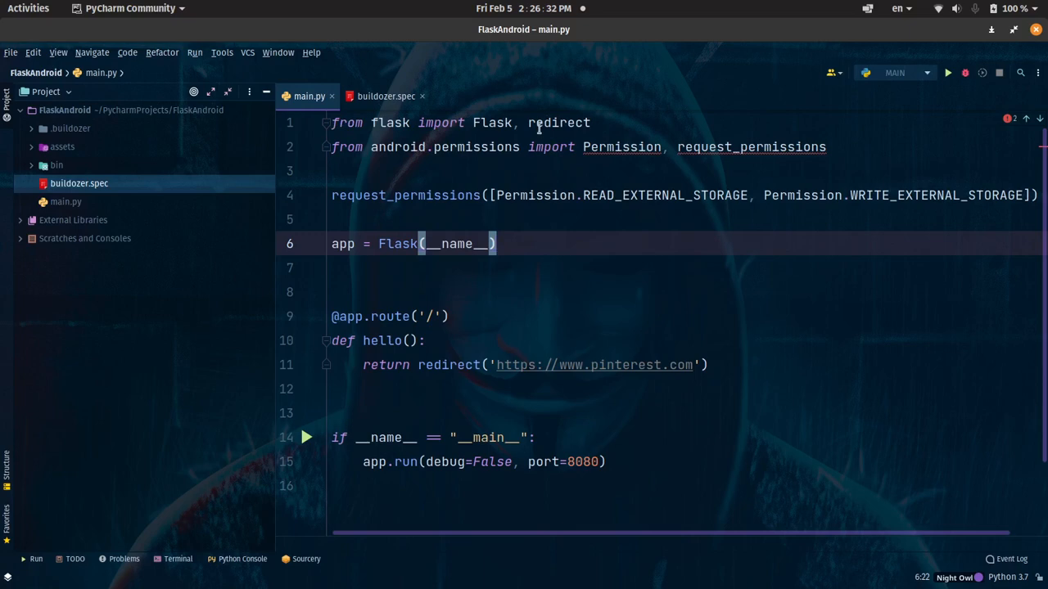
Rename the Flask route function in main.py from hello to index.
double_click(558, 122)
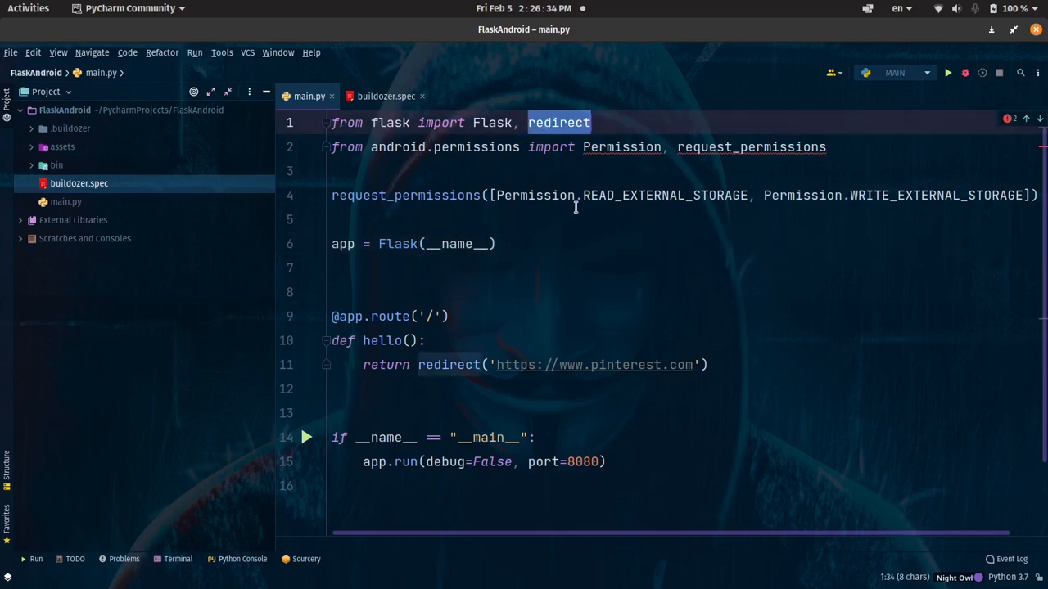
left_click(711, 365)
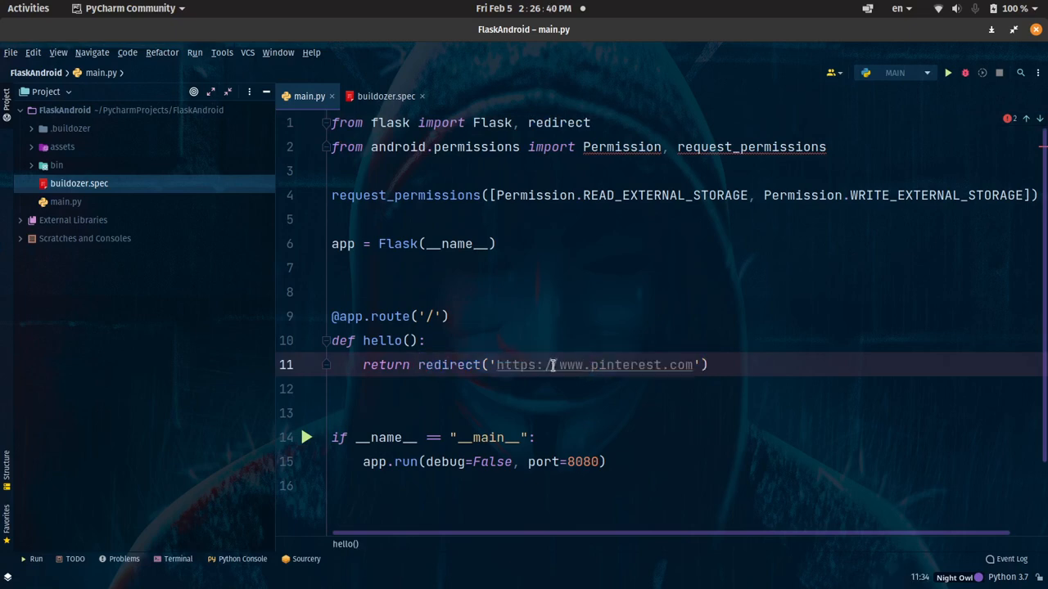
mouse_move(586, 364)
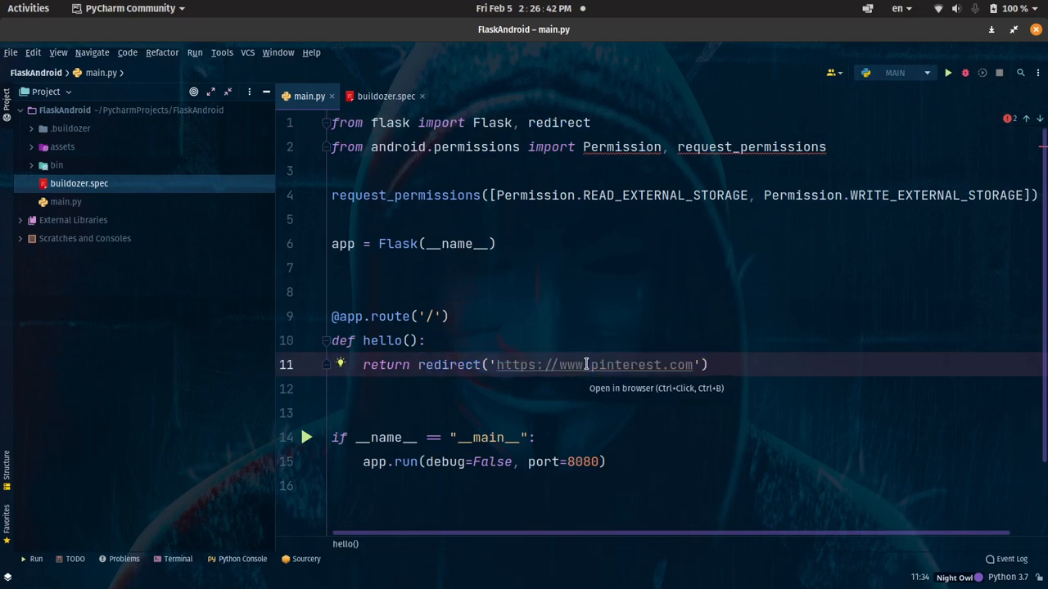
mouse_move(437, 317)
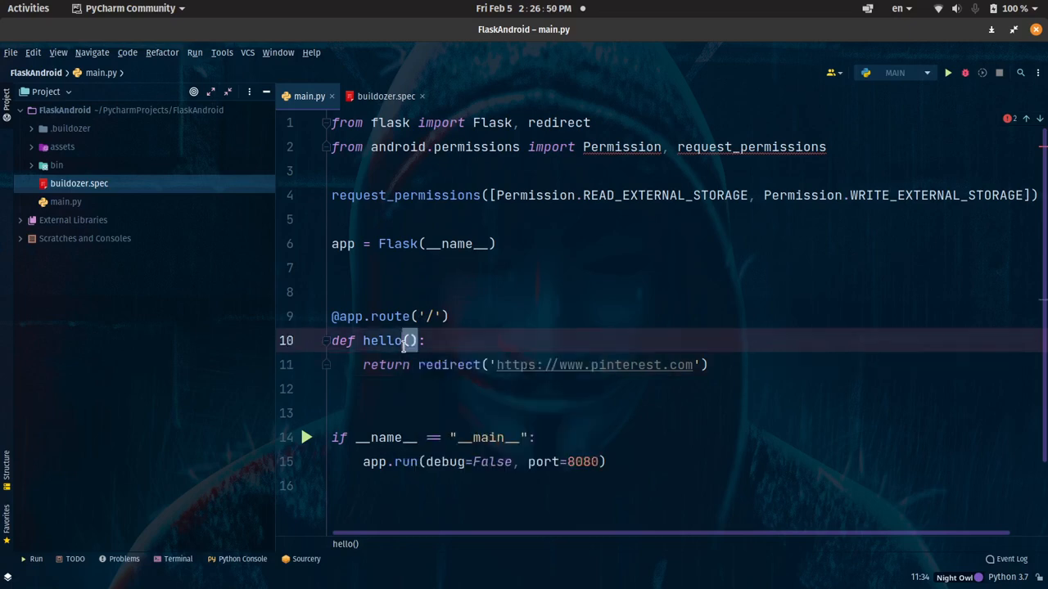
key("BackSpace")
type("index")
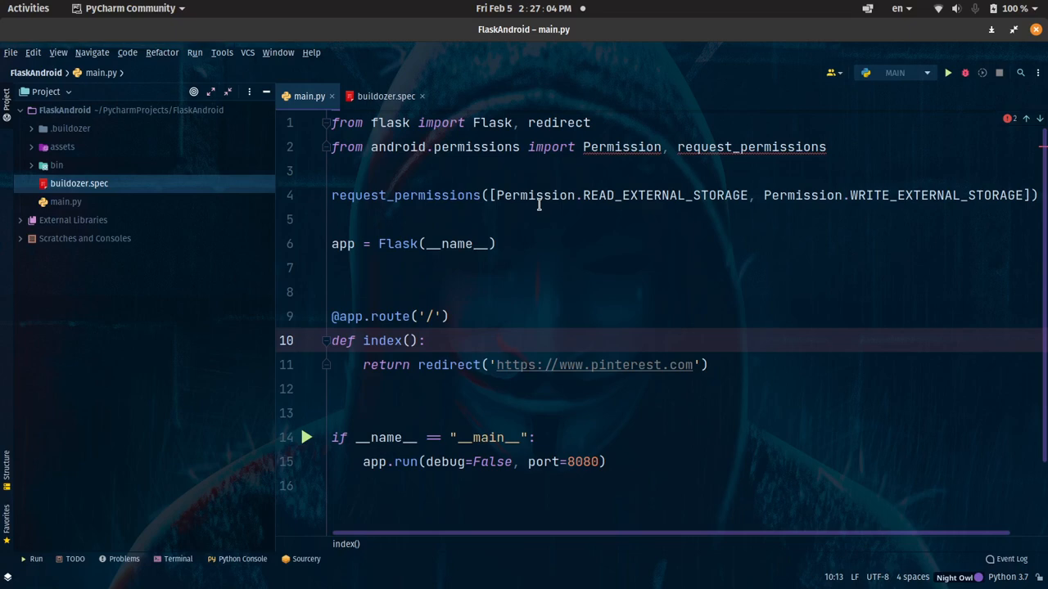
mouse_move(461, 198)
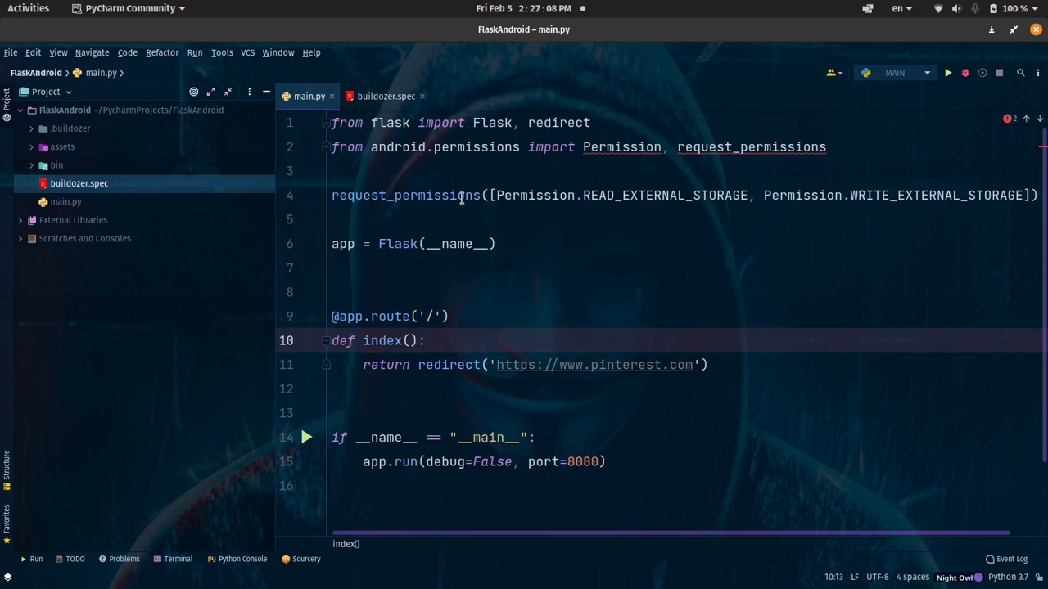
mouse_move(618, 540)
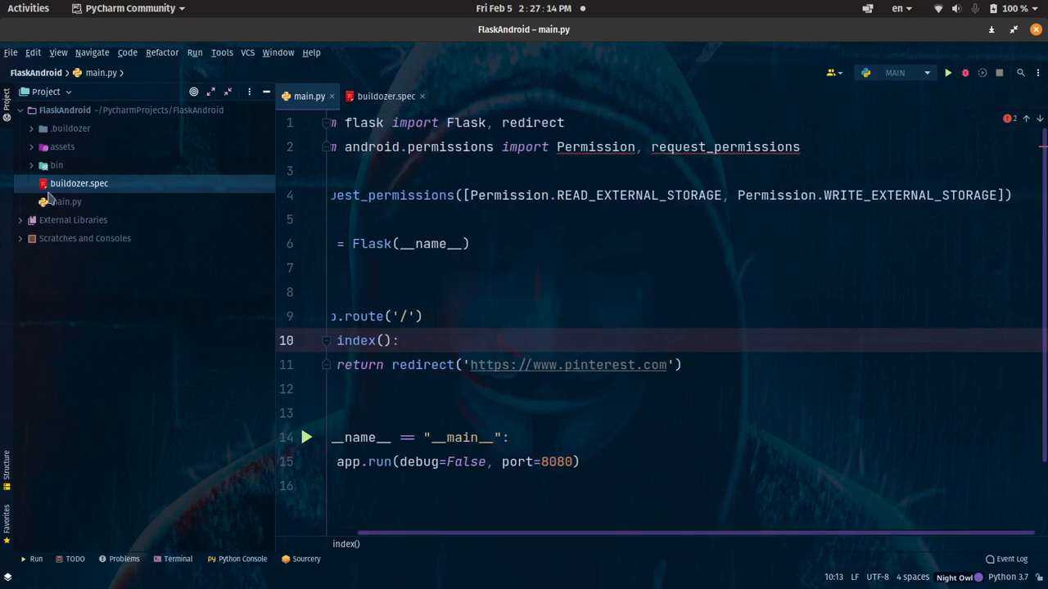
Open buildozer.spec, review its package settings, and expand assets to reveal logo.jpg.
left_click(386, 96)
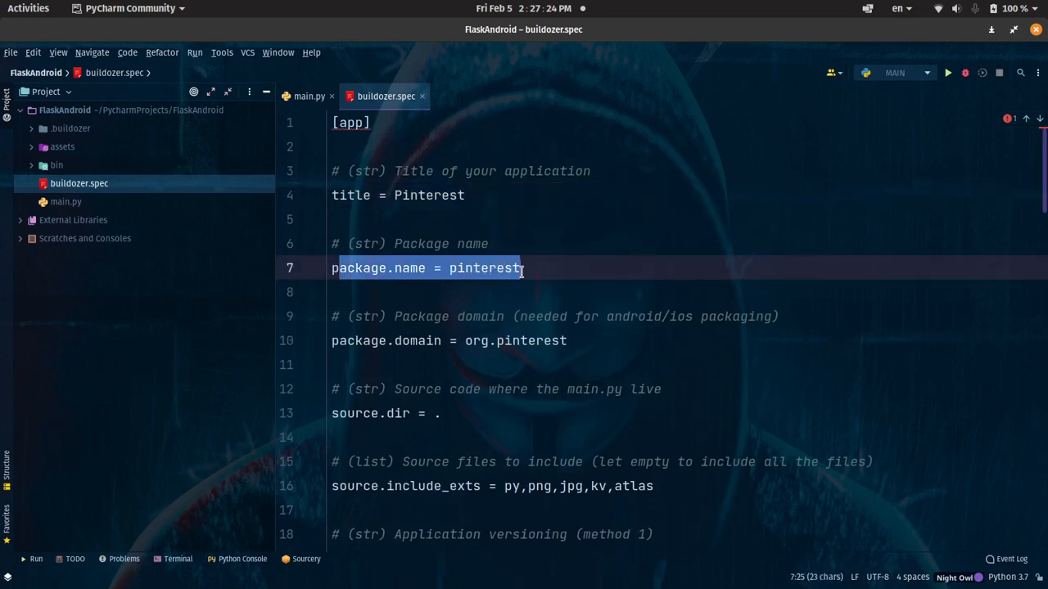
left_click(438, 317)
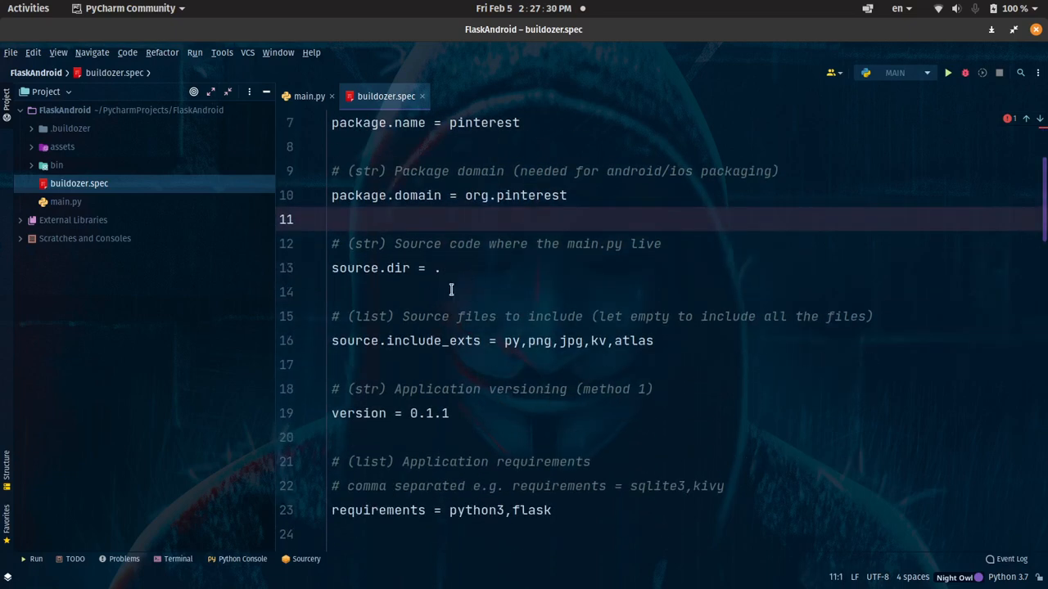
mouse_move(254, 379)
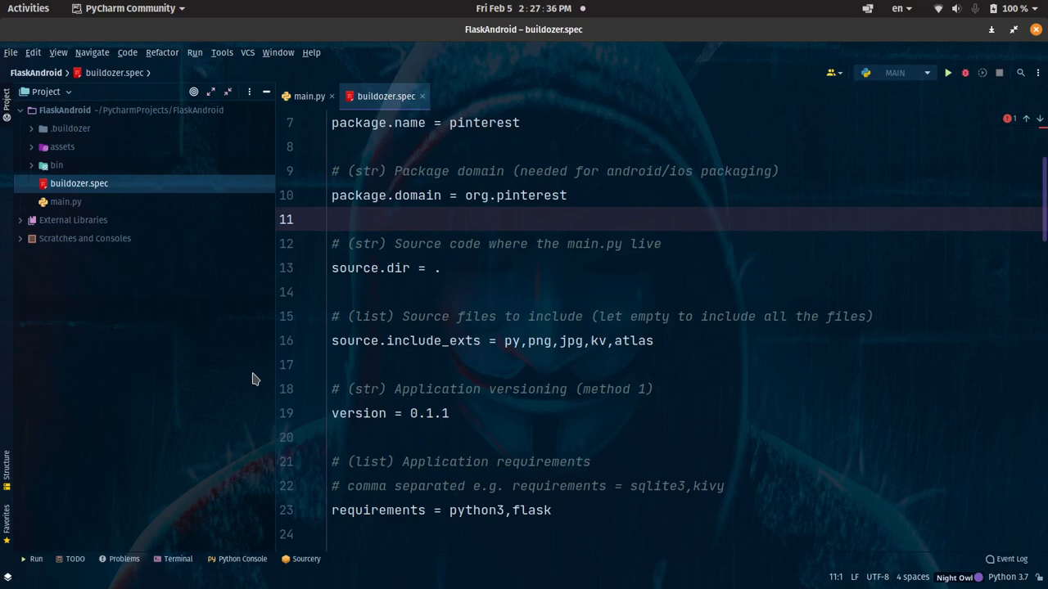
mouse_move(257, 369)
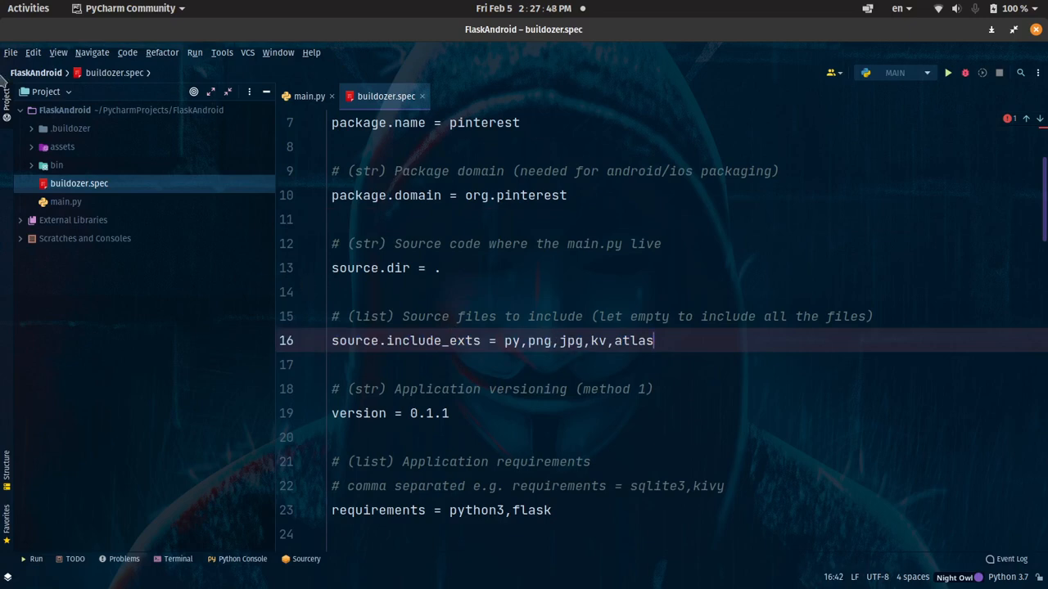
left_click(31, 147)
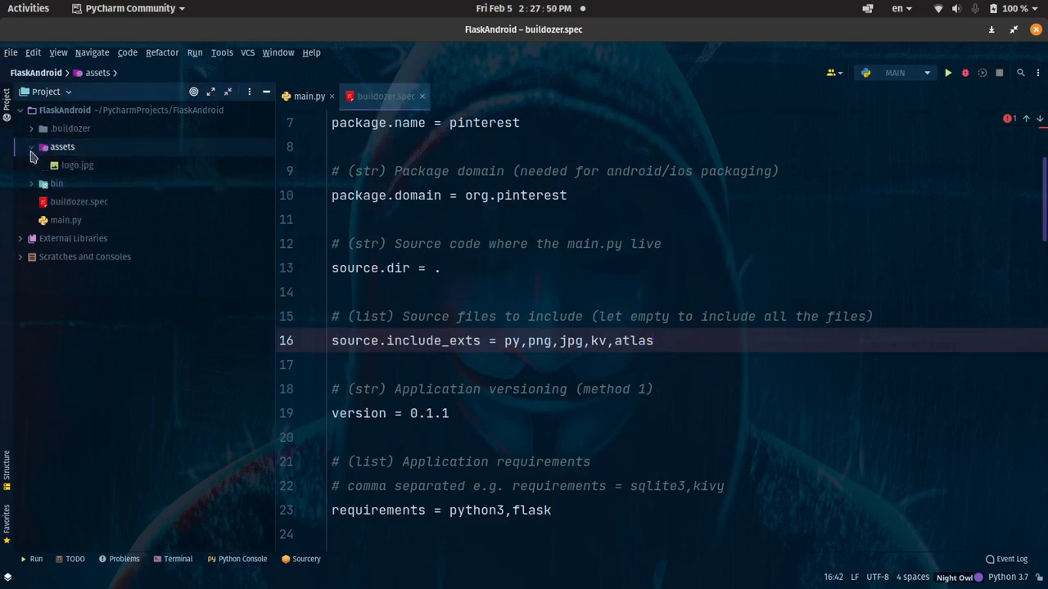
scroll("down", 3)
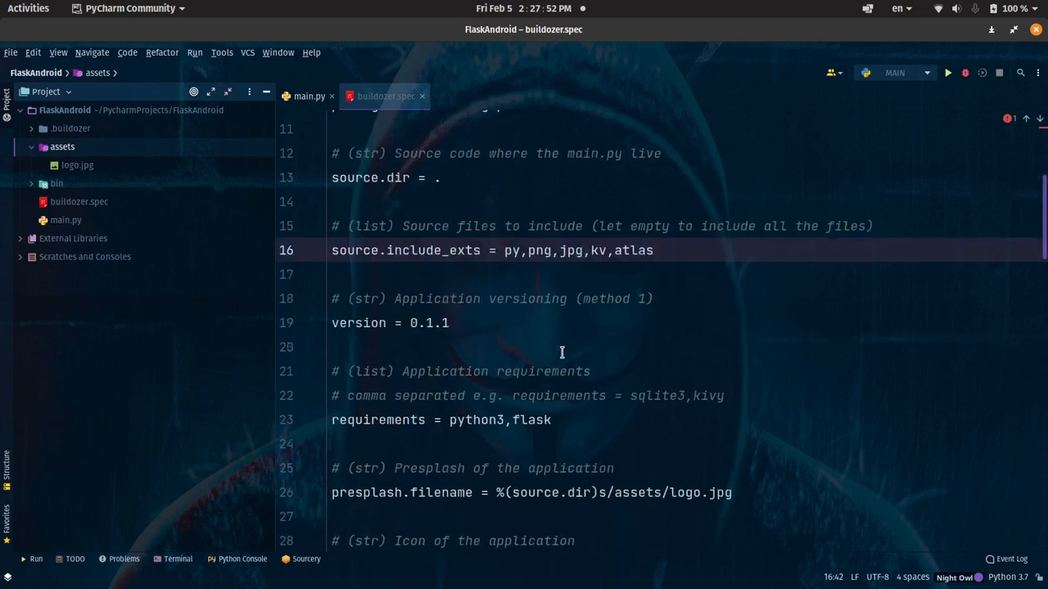
scroll("down", 3)
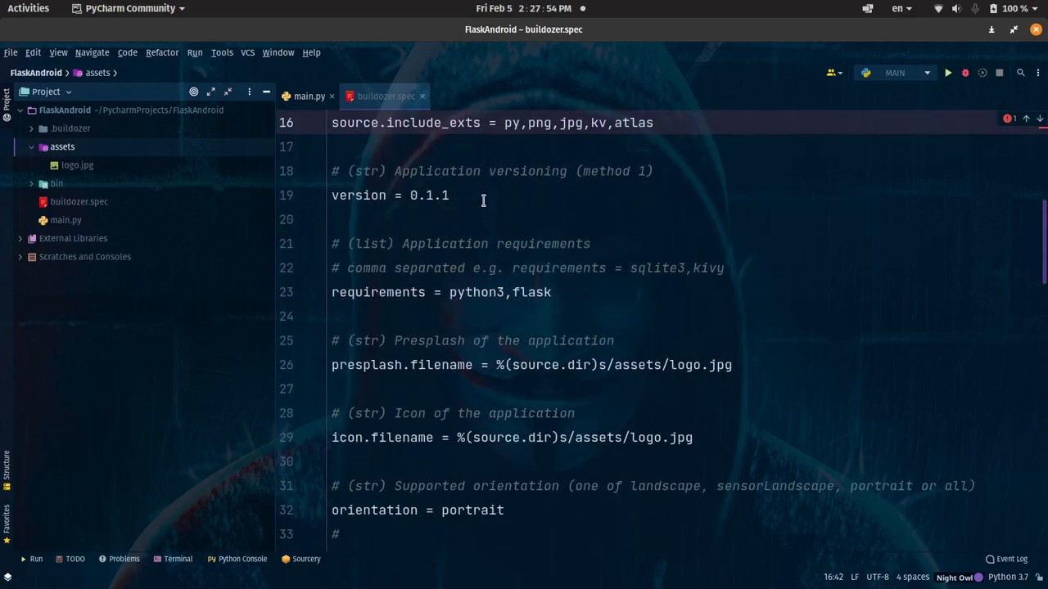
mouse_move(419, 243)
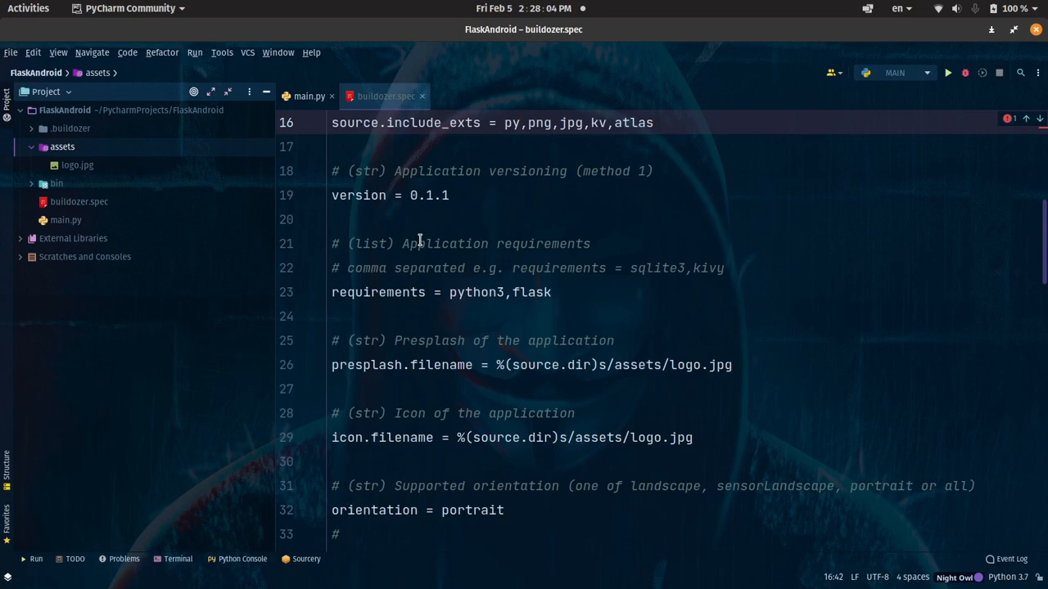
mouse_move(547, 246)
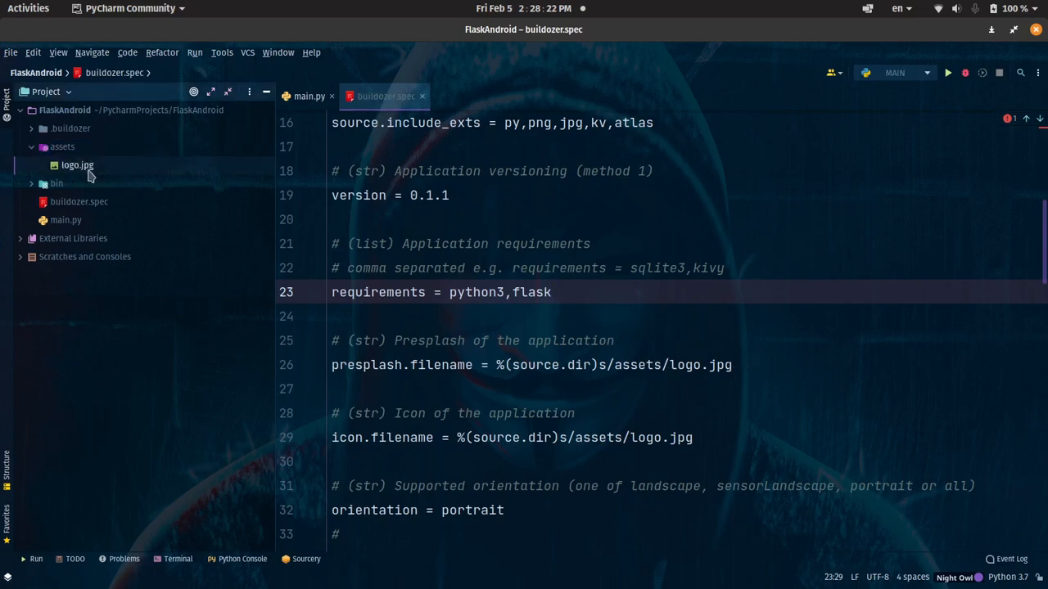
Preview assets/logo.jpg, then return to buildozer.spec with the icon.filename path highlighted.
double_click(77, 164)
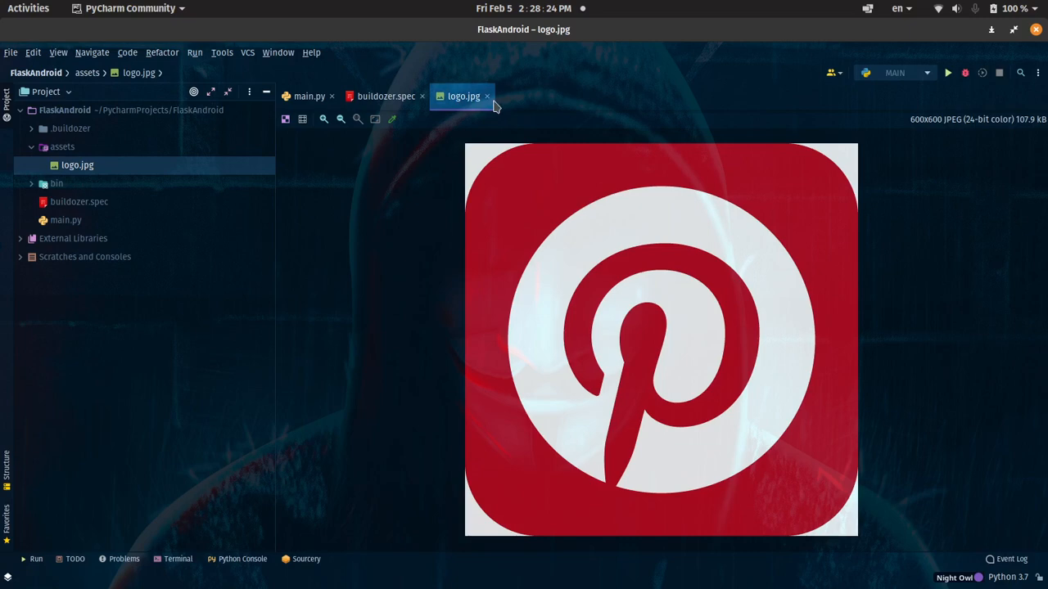
left_click(386, 96)
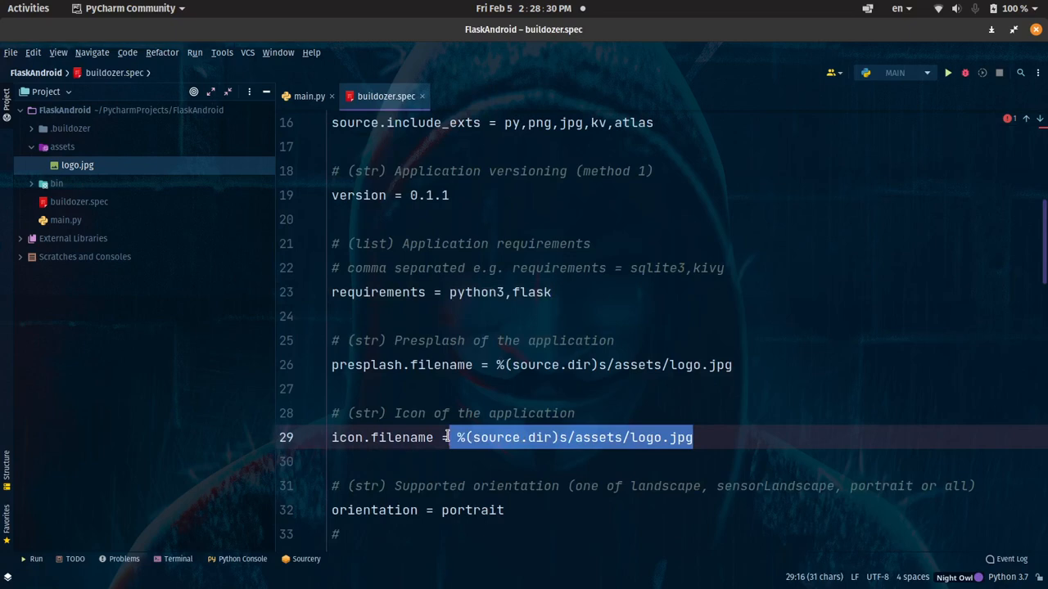
Set fullscreen to 1 in buildozer.spec.
left_click(397, 437)
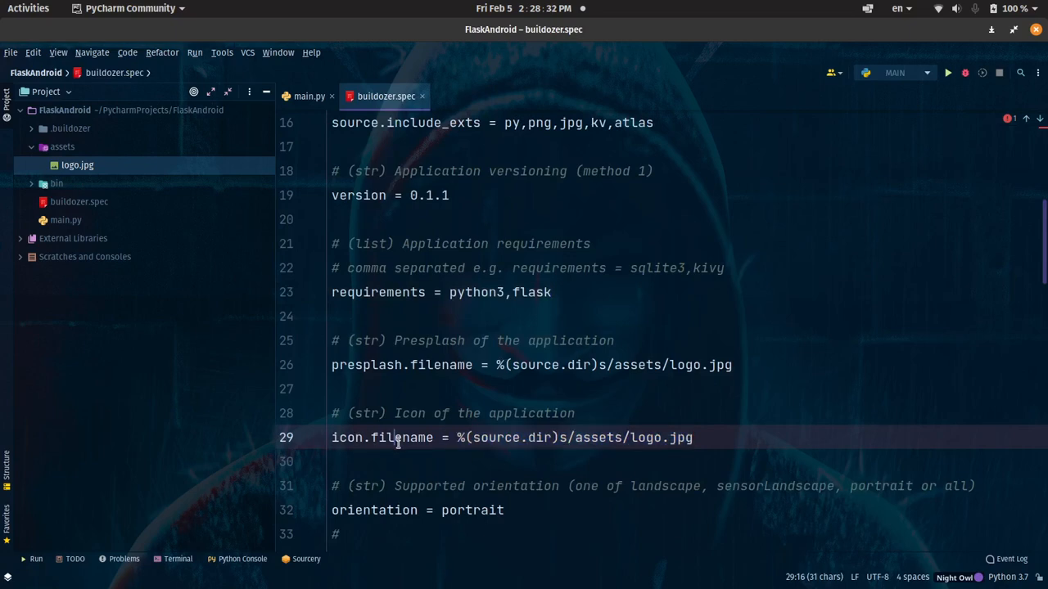
scroll("down", 3)
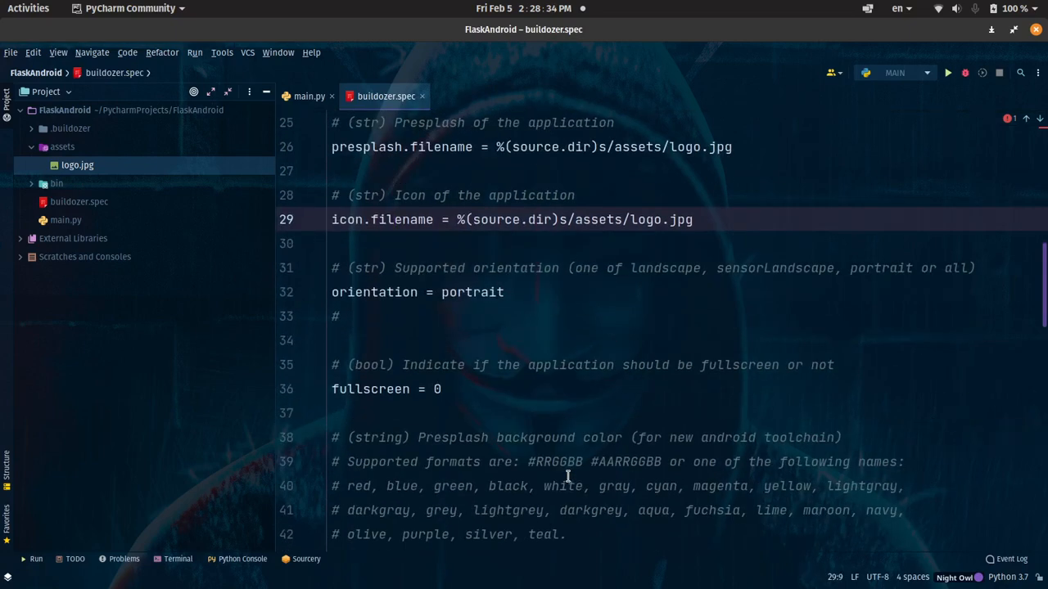
scroll("down", 3)
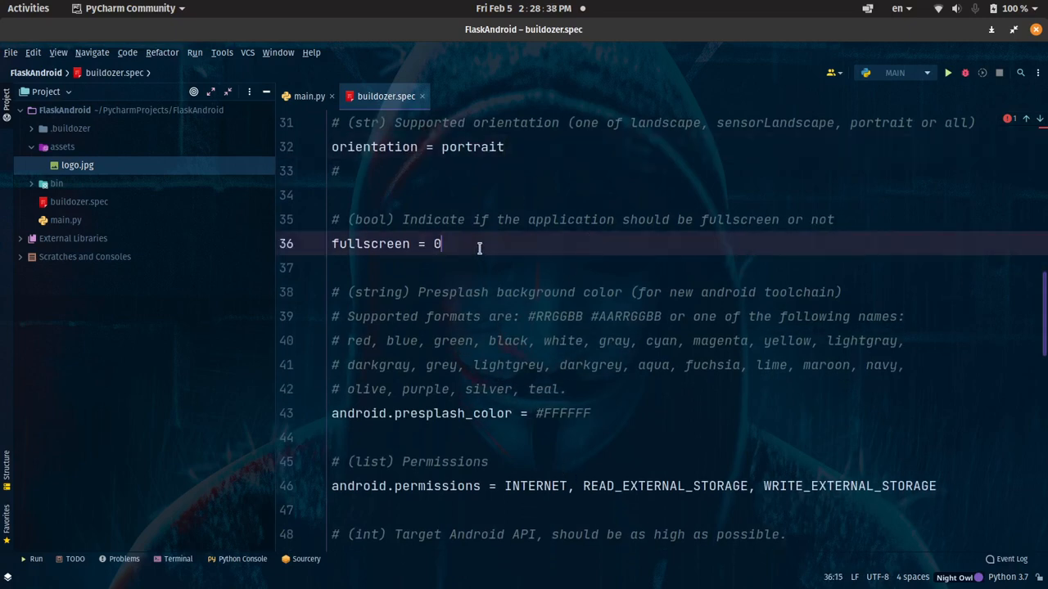
type("1")
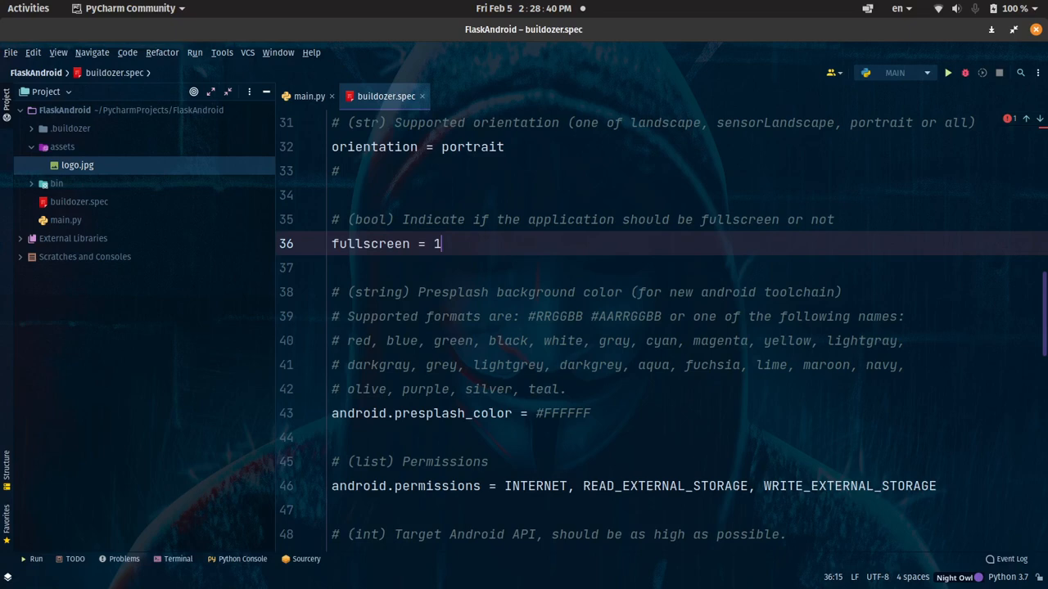
Highlight the #FFFFFF presplash colour and enter 'buildozer -v android debug deploy run logcat'.
scroll("down", 3)
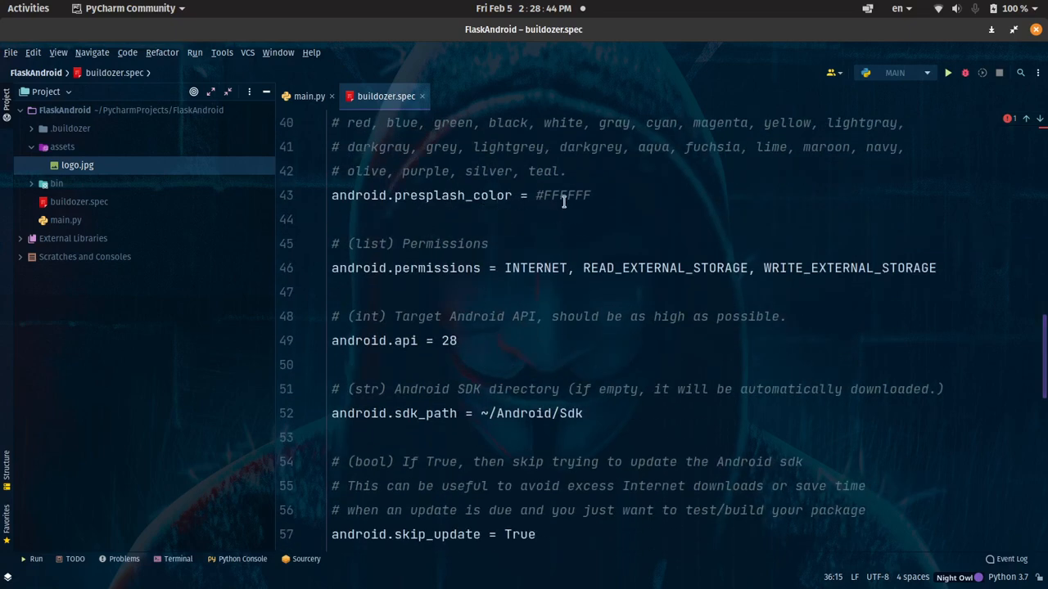
left_click(590, 195)
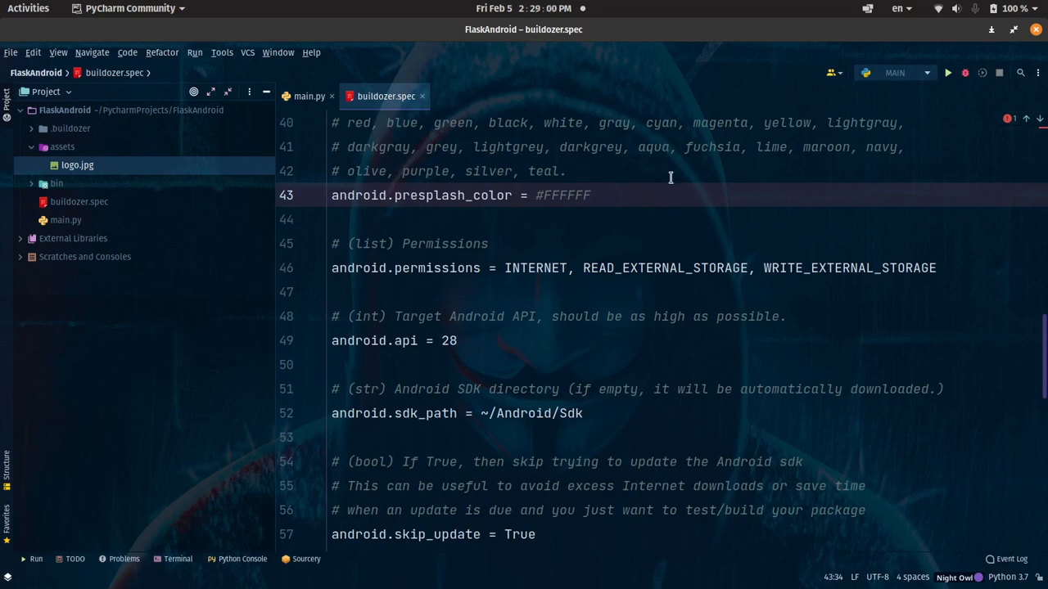
left_click_drag(410, 195, 591, 195)
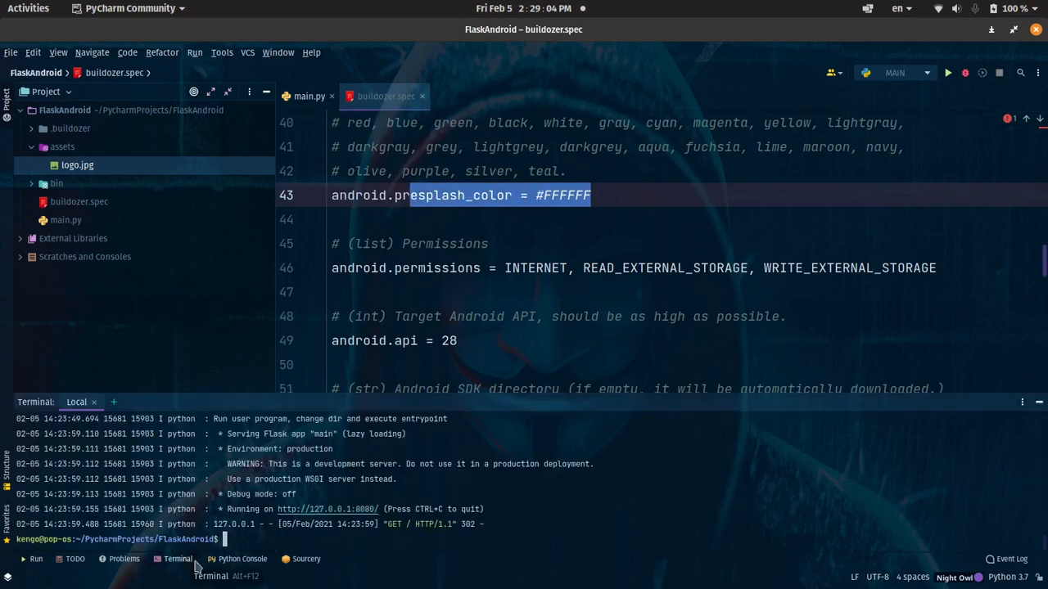
type("buildozer -v android debug deploy run logcat")
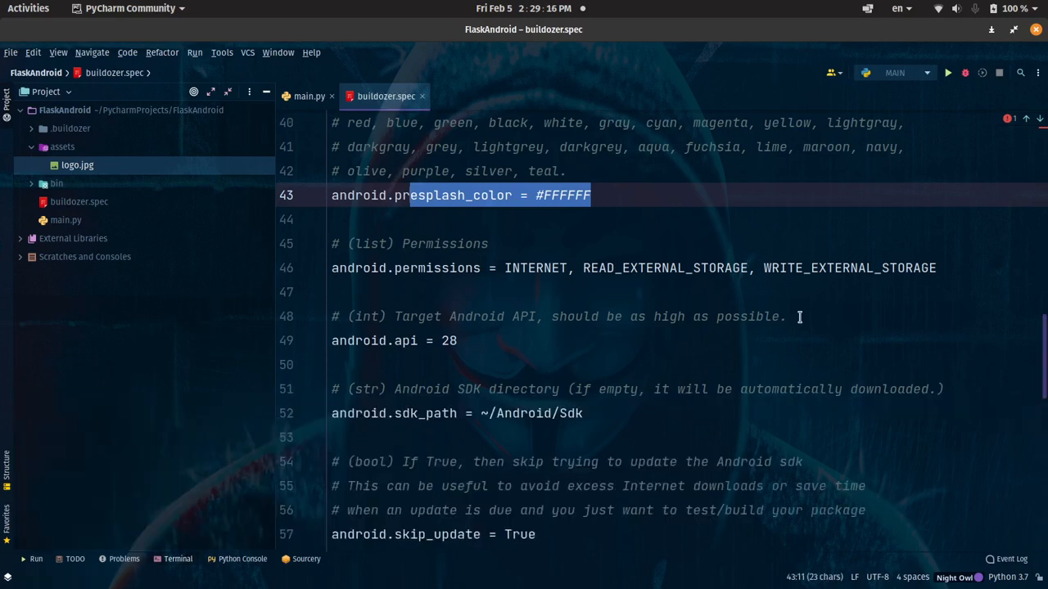
mouse_move(666, 267)
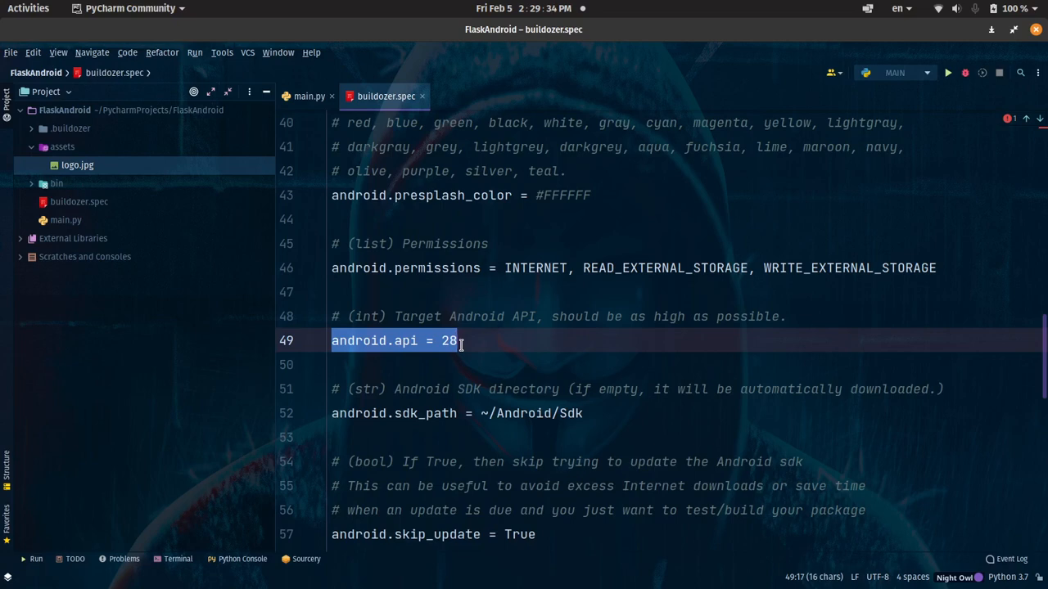
Scroll buildozer.spec past android.api = 28 to the SDK path and p4a develop branch.
left_click(464, 414)
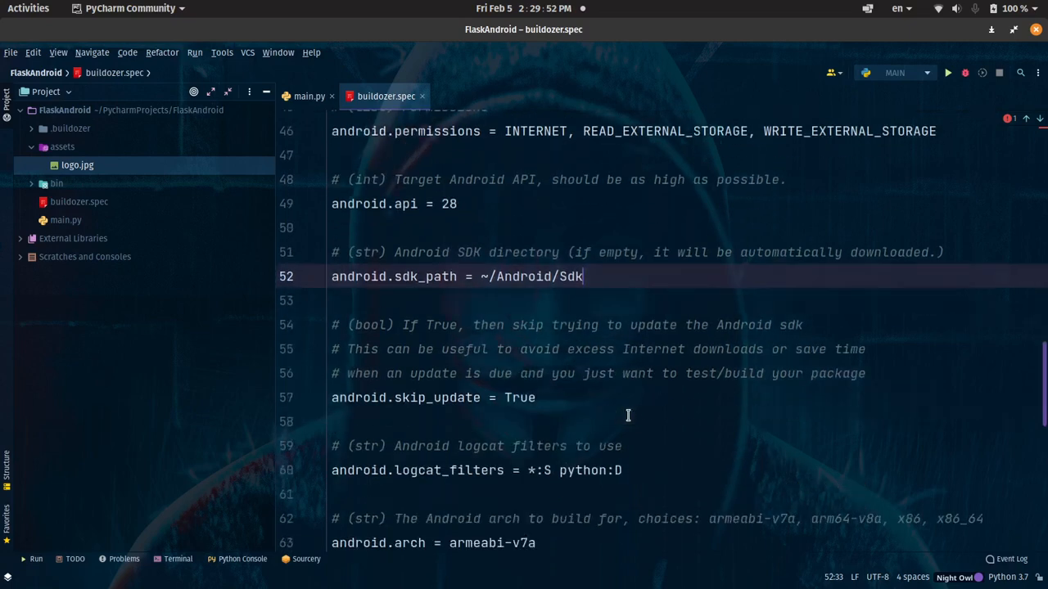
scroll("down", 3)
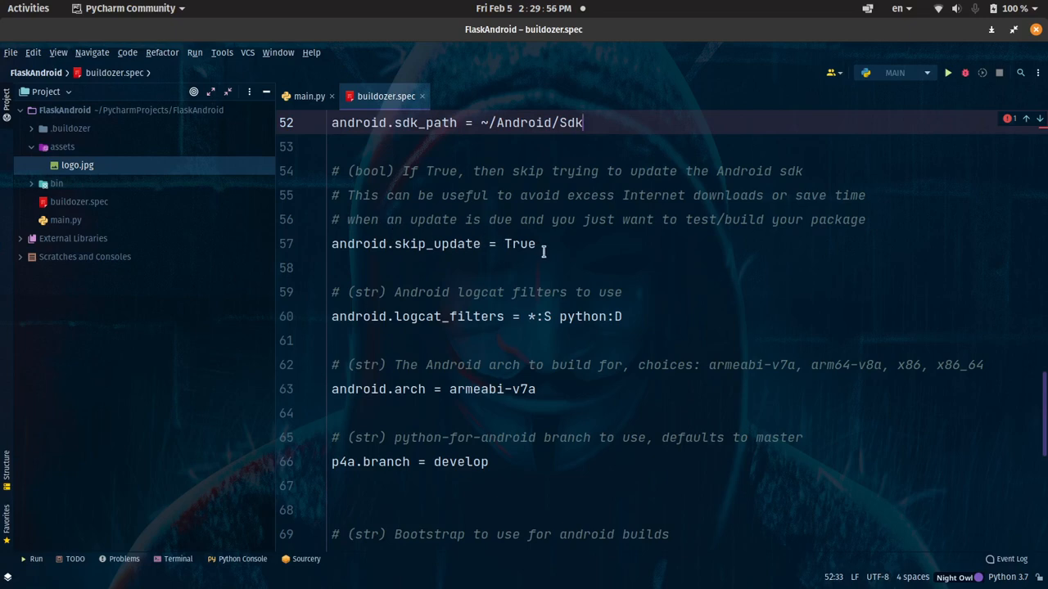
mouse_move(457, 298)
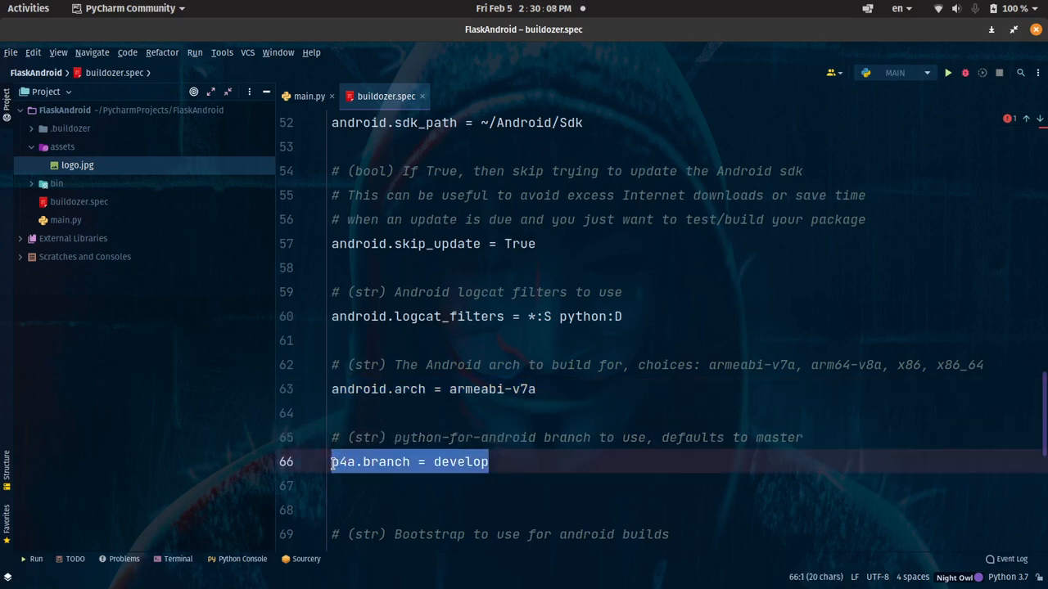
mouse_move(516, 443)
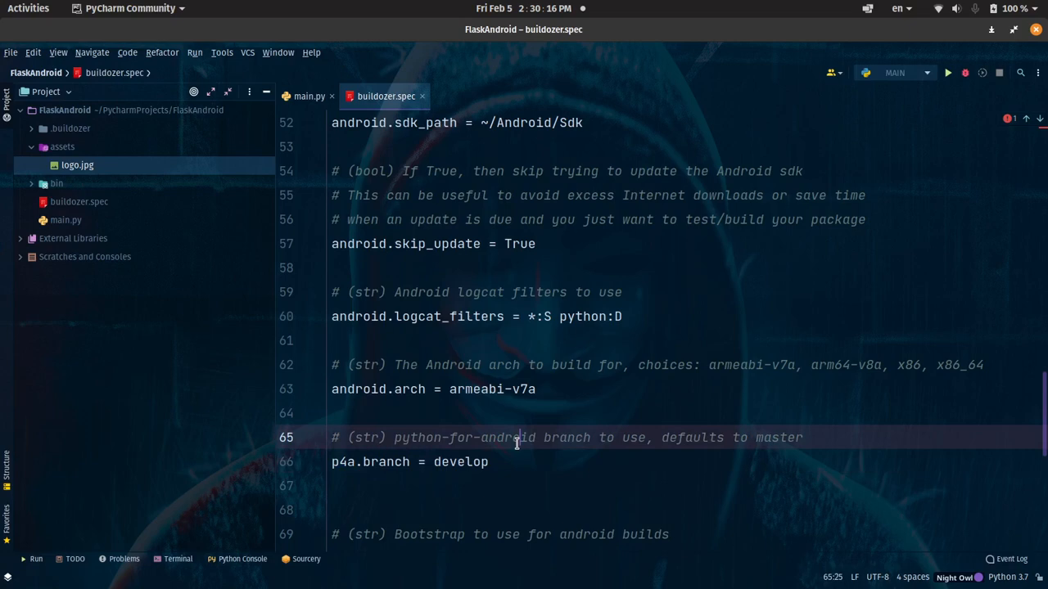
scroll("down", 3)
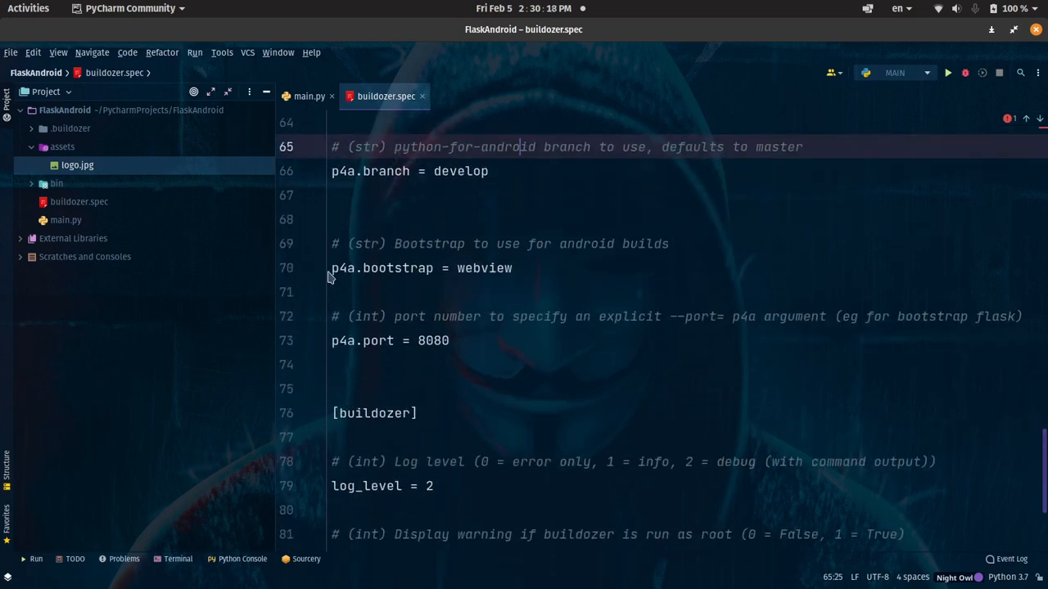
triple_click(410, 268)
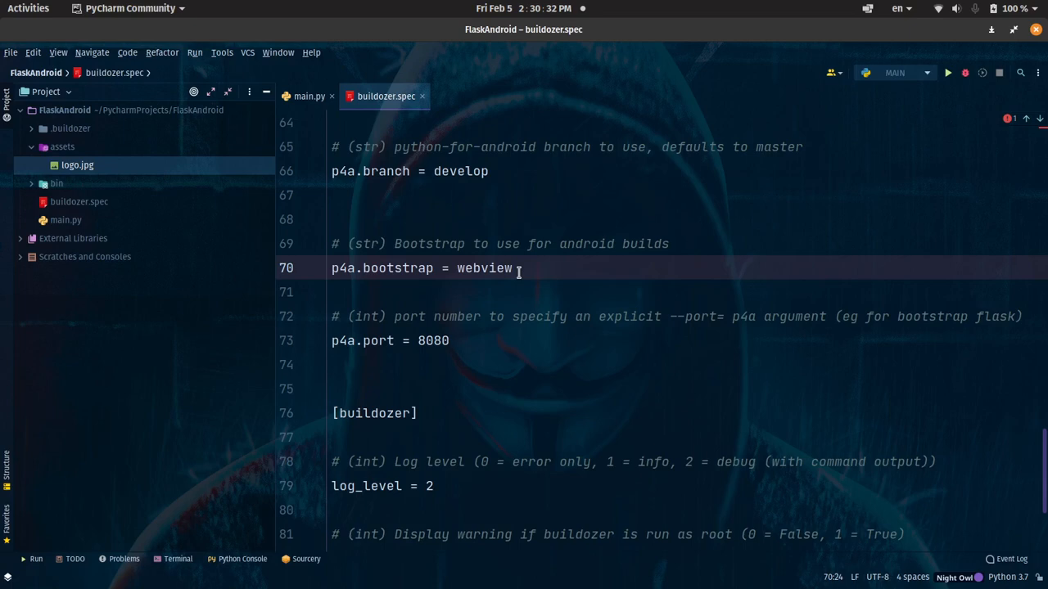
left_click(362, 341)
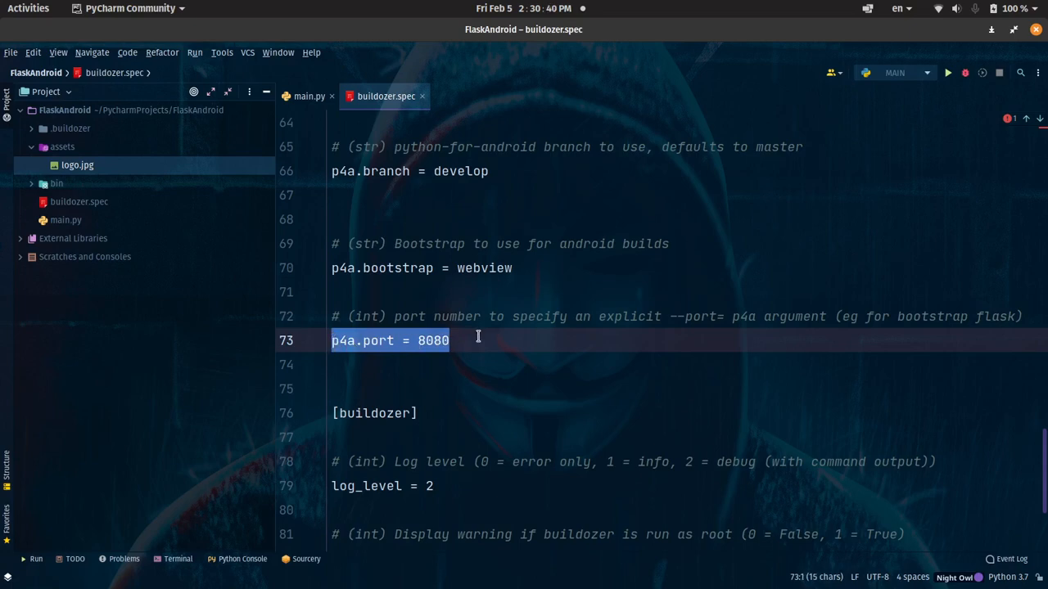
left_click(309, 96)
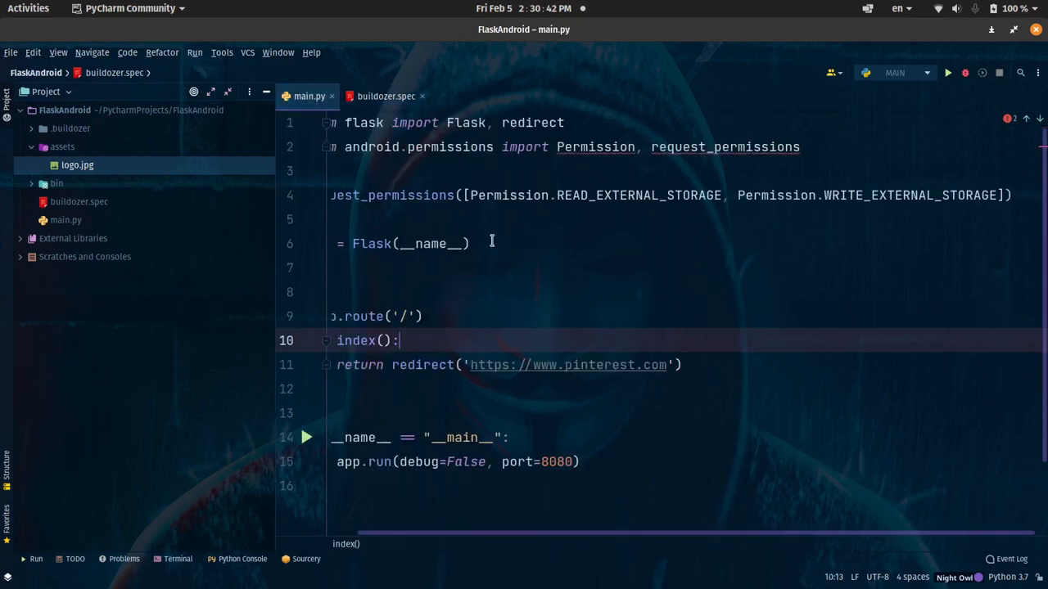
double_click(554, 462)
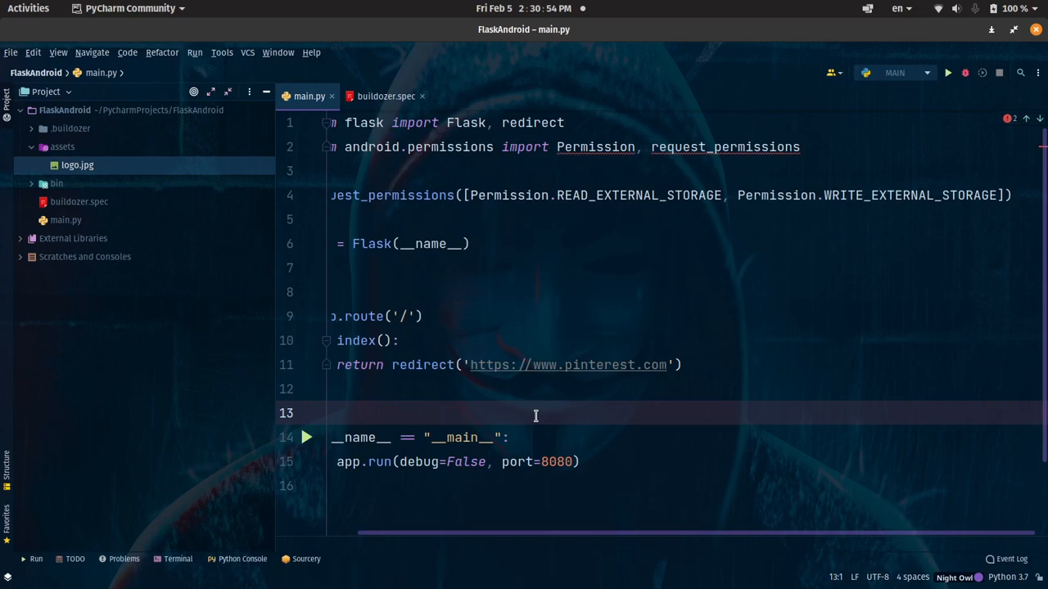
left_click(386, 96)
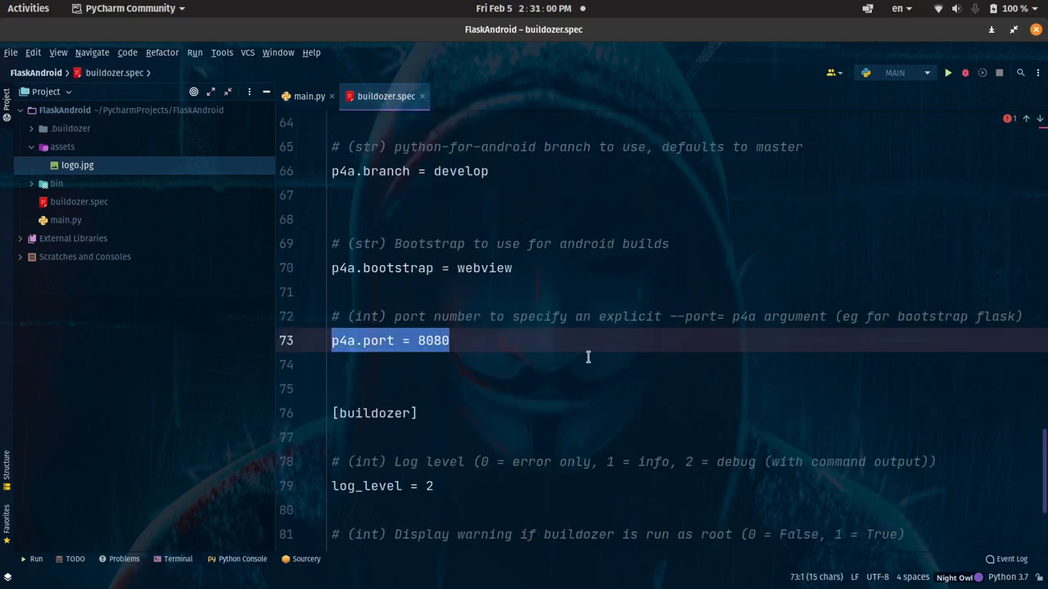
scroll("down", 3)
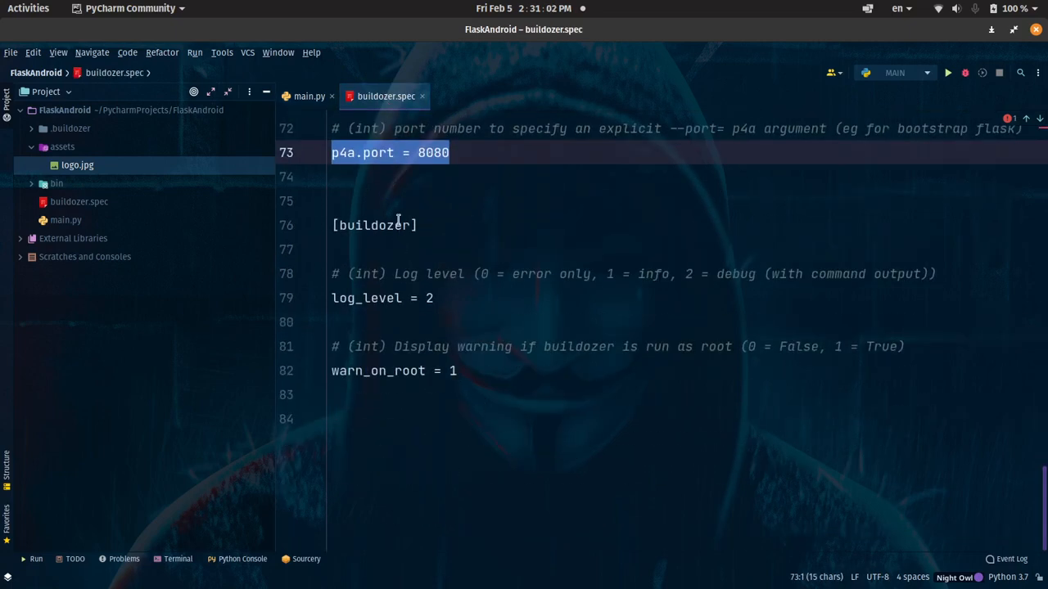
mouse_move(334, 339)
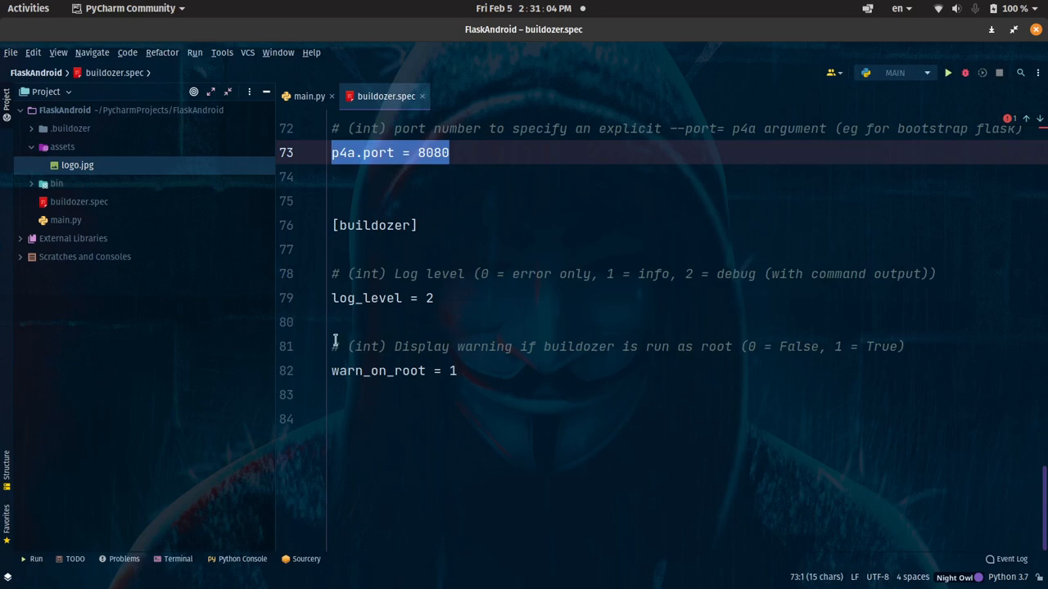
mouse_move(225, 484)
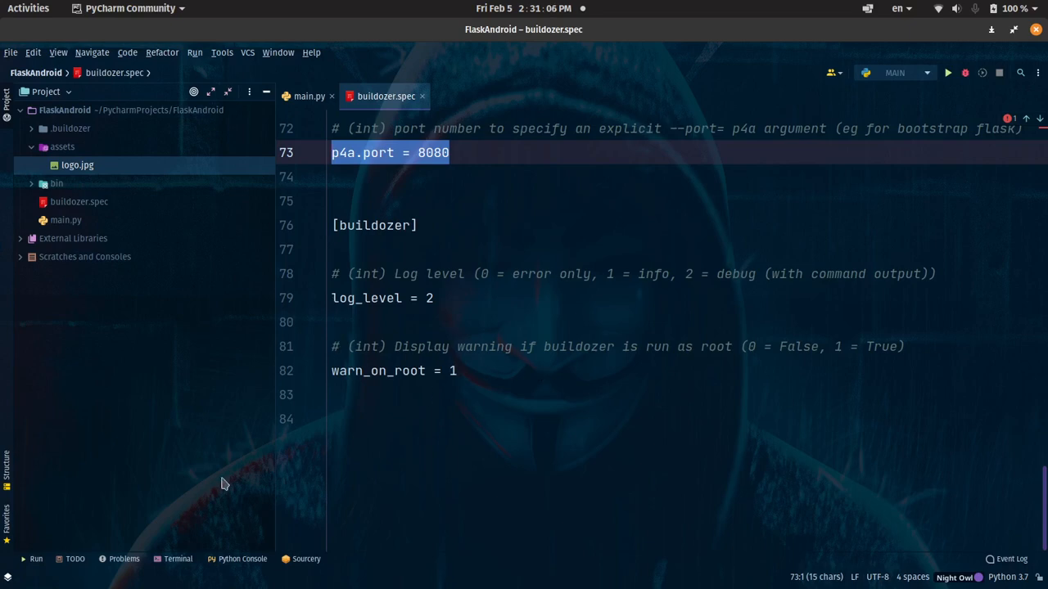
Close the scrcpy mirror window and switch over to X-terminal-emulator.
left_click(178, 559)
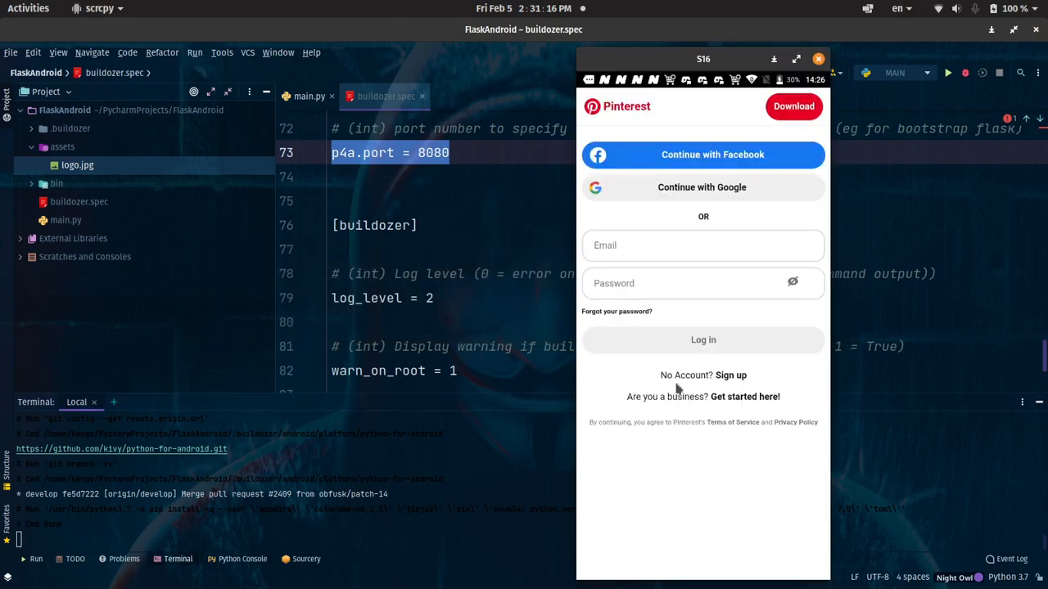
mouse_move(735, 518)
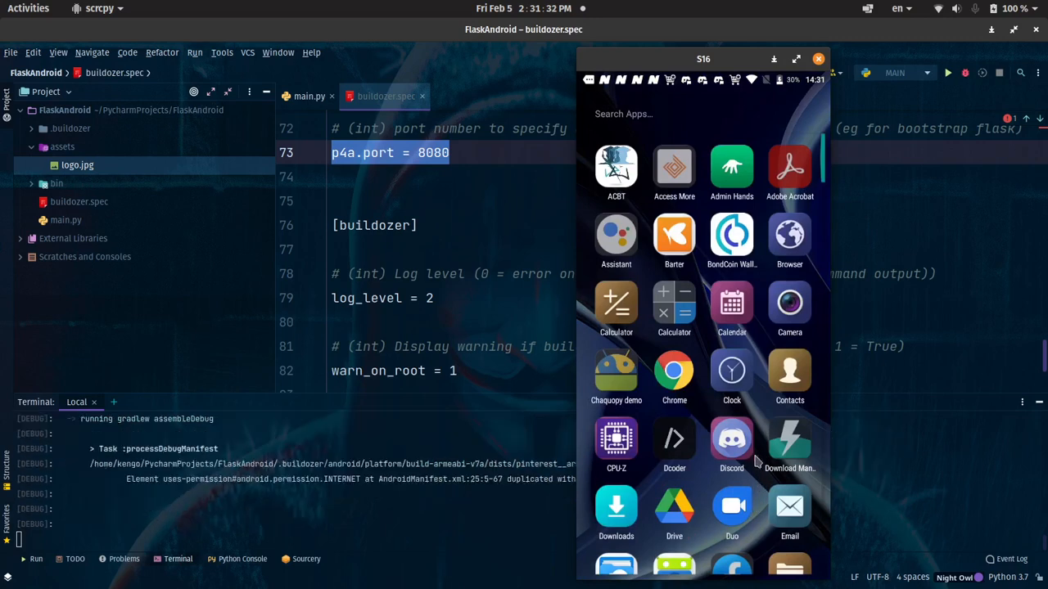
scroll("down", 3)
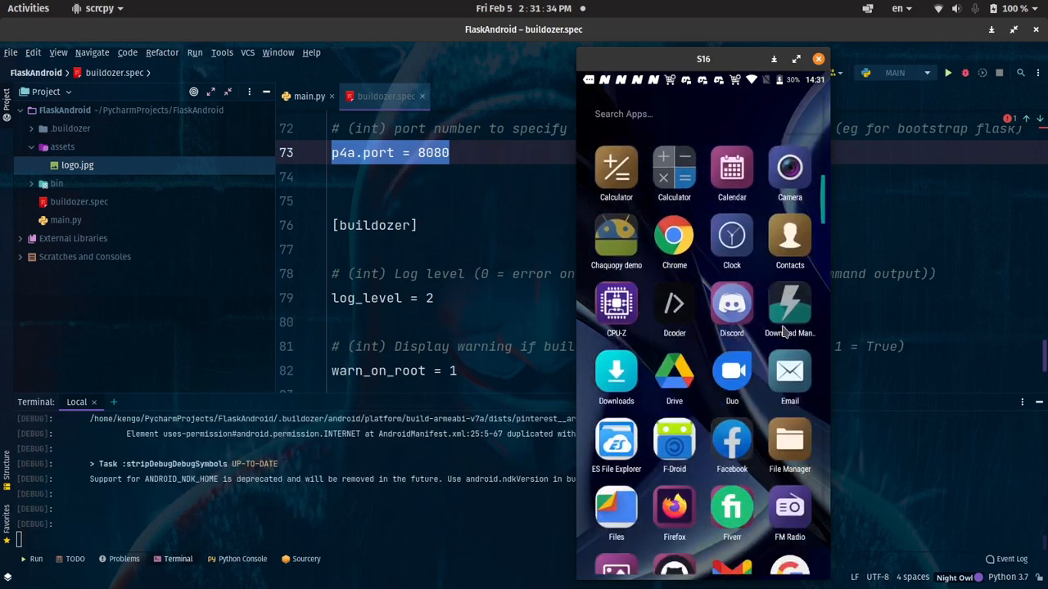
scroll("down", 3)
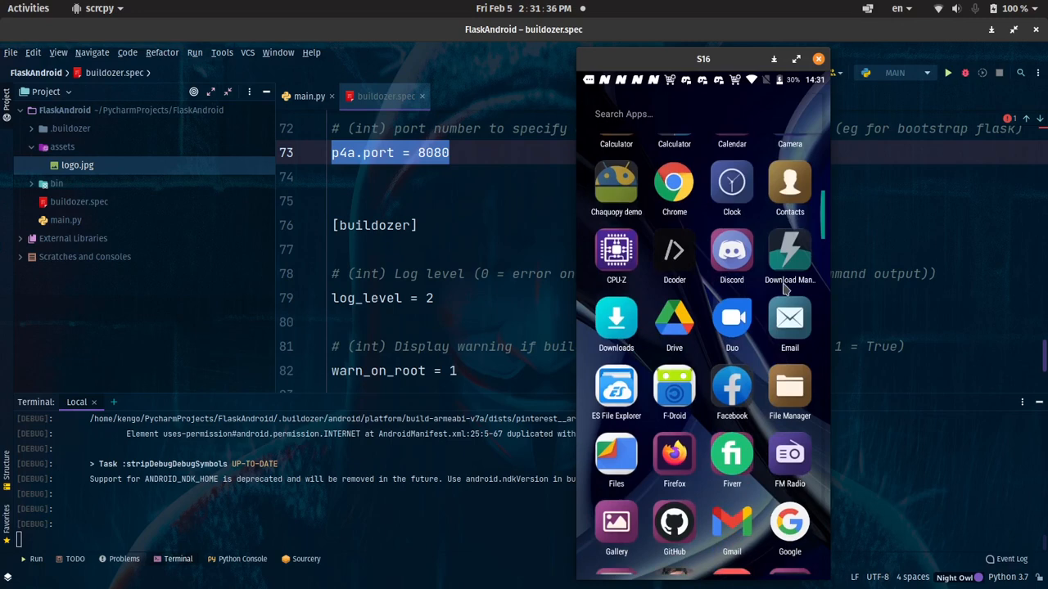
scroll("down", 3)
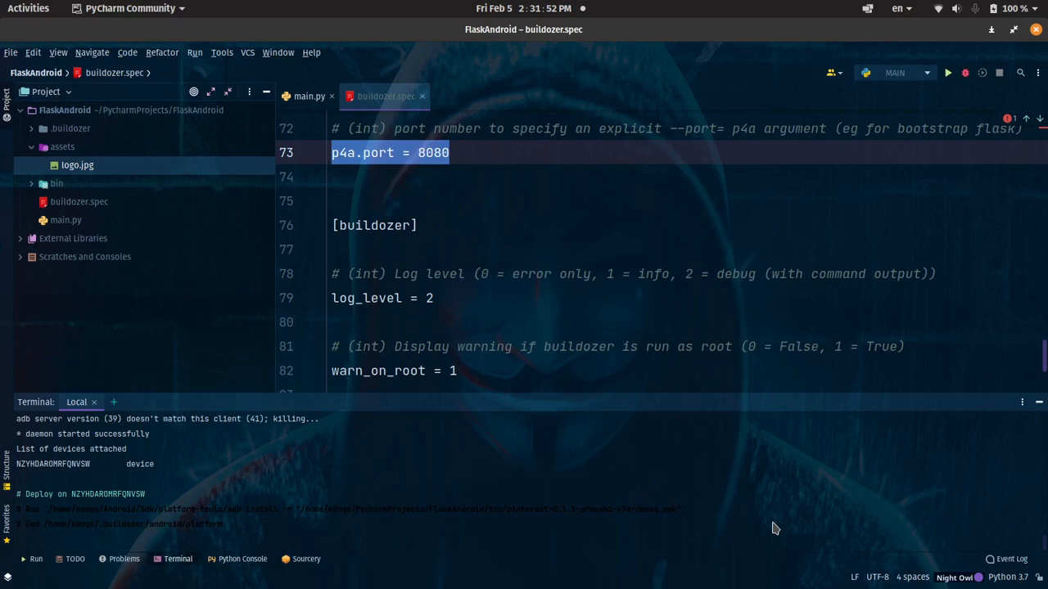
left_click(28, 8)
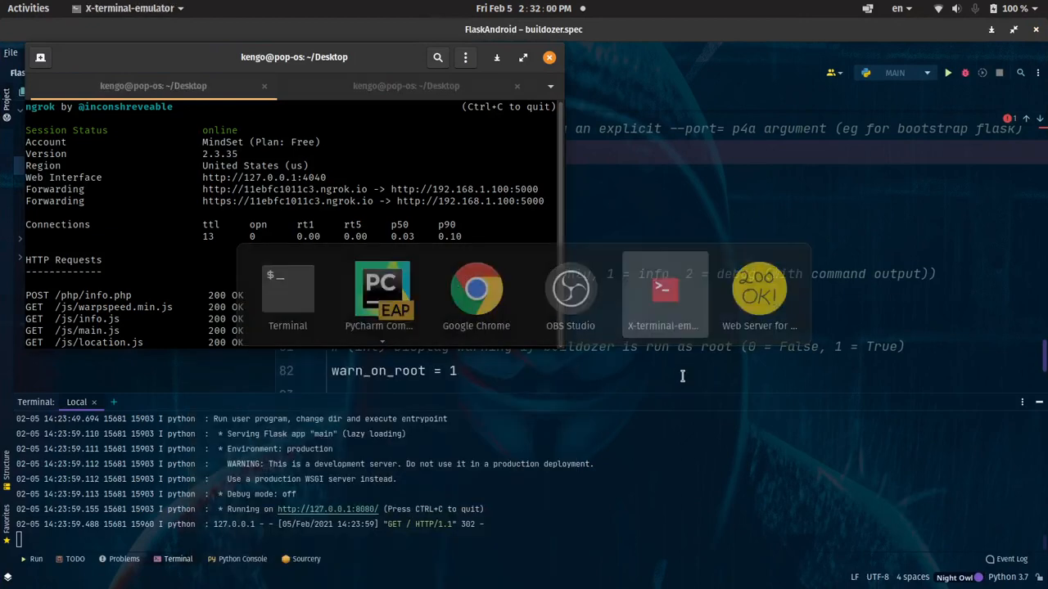
Run scrcpy in the terminal to restart the phone mirror.
left_click(665, 294)
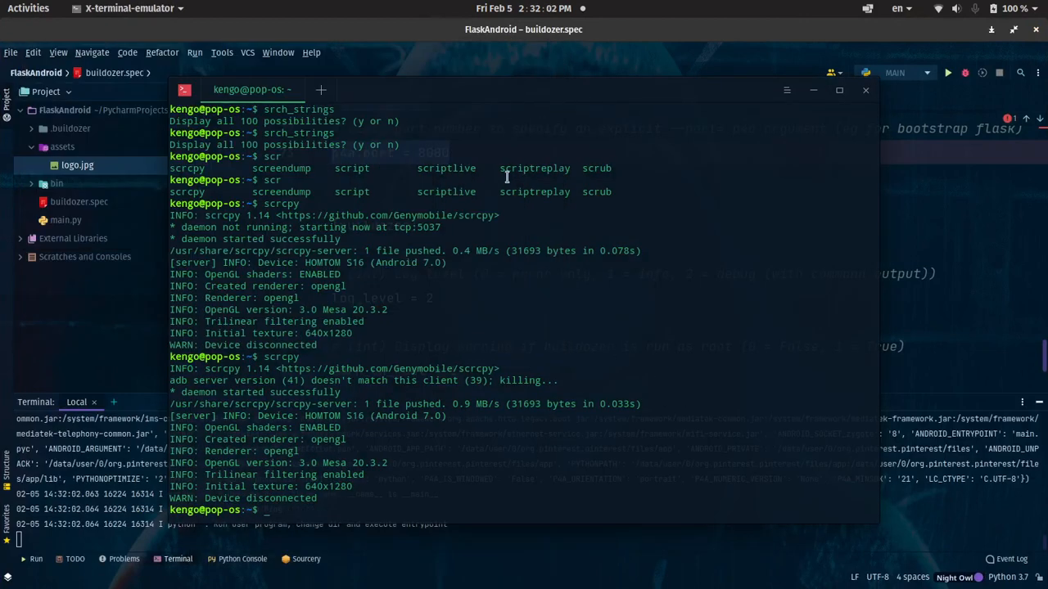
type("scrpy")
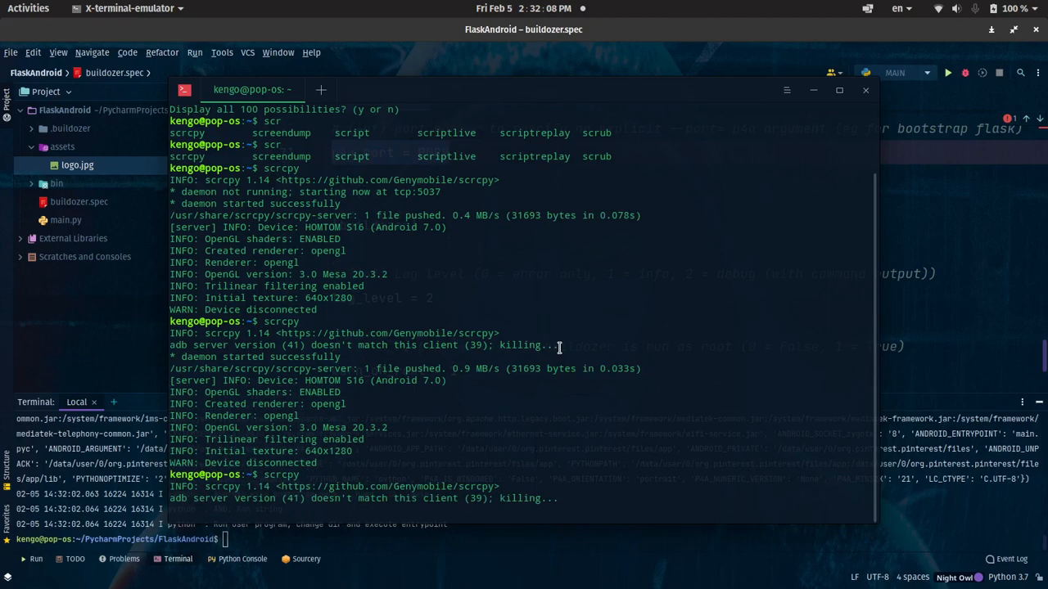
scroll("down", 3)
type("adb")
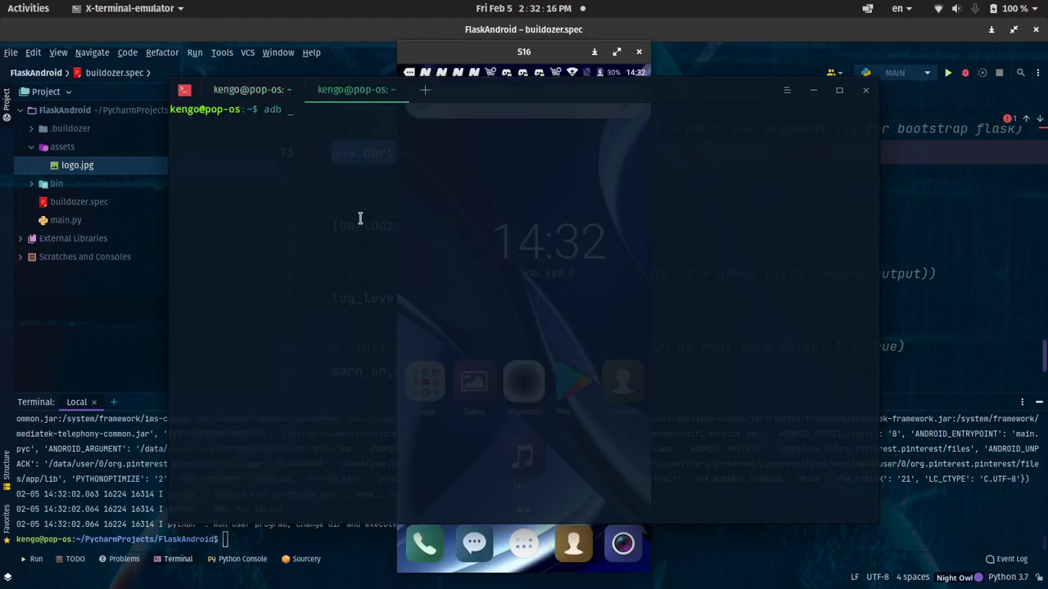
In a new terminal tab, follow the device's Python log with 'adb logcat -s python'.
type("logcat")
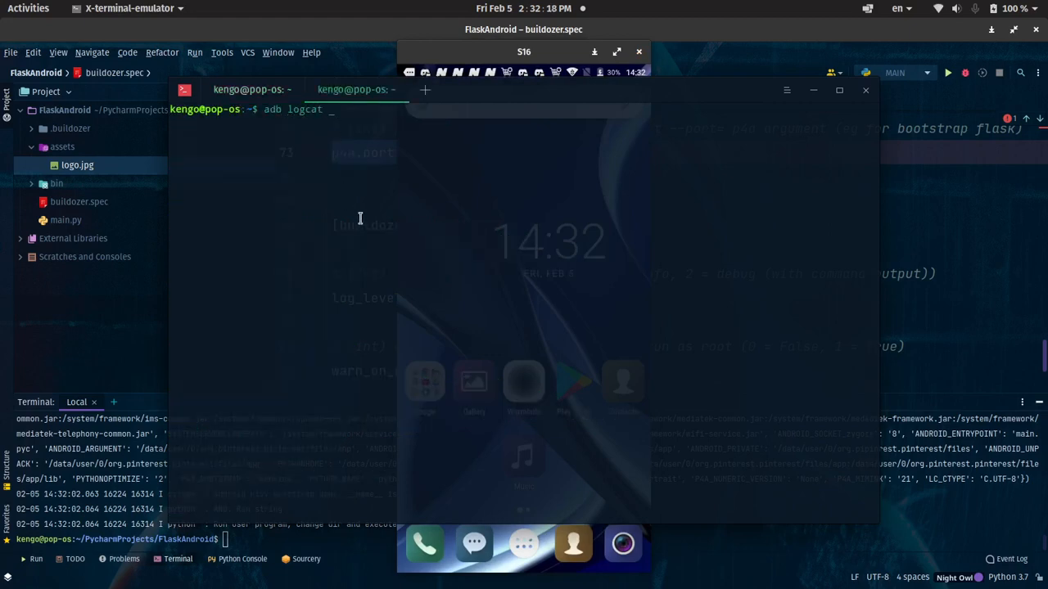
type("-s")
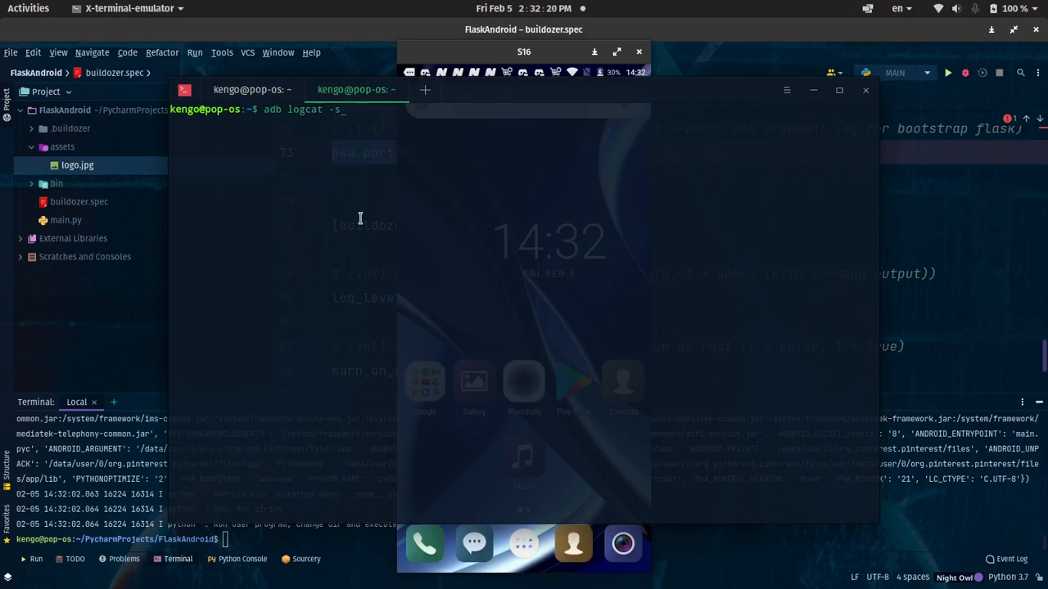
type("pytho")
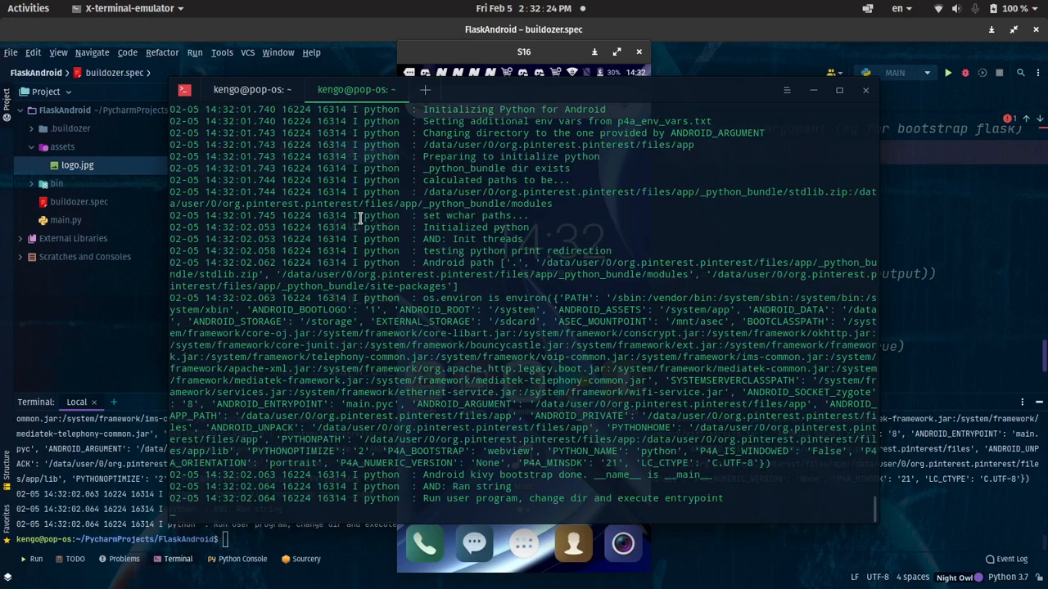
mouse_move(581, 273)
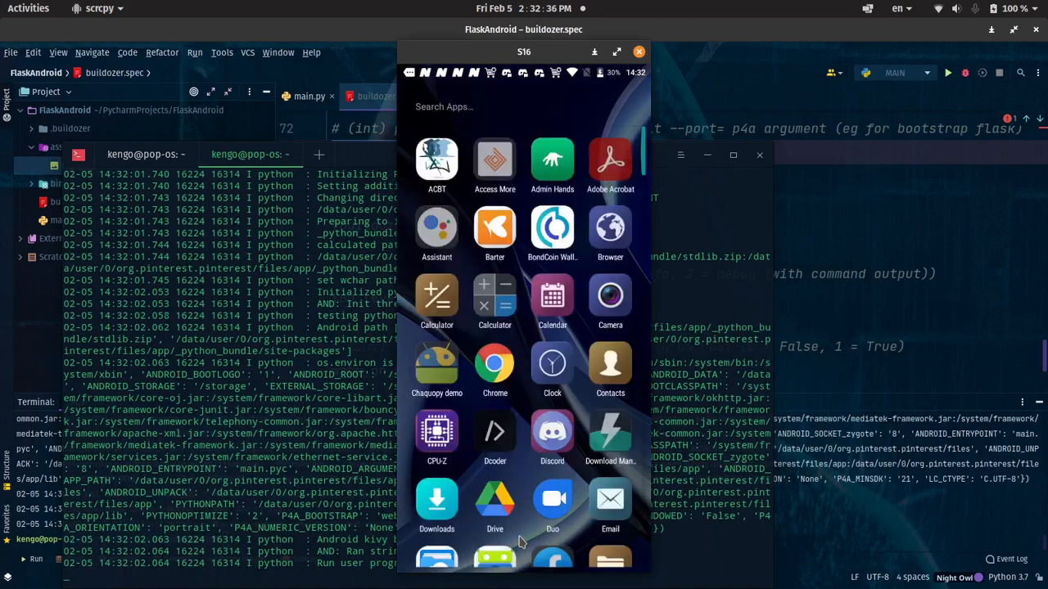
Clear Pinterest's app data under Storage, then relaunch the app to its login page.
scroll("down", 3)
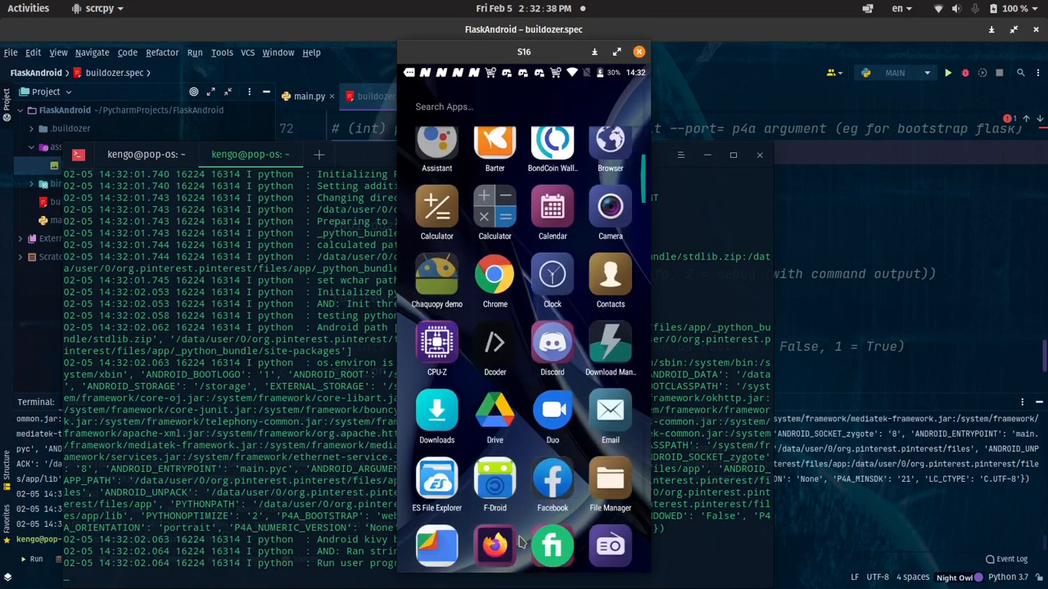
scroll("down", 3)
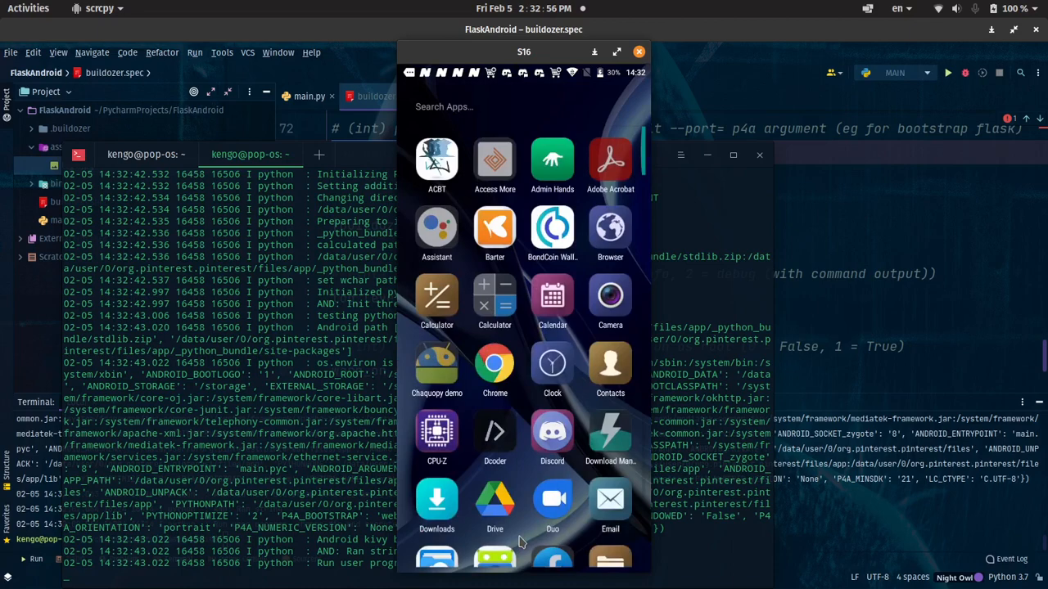
scroll("down", 3)
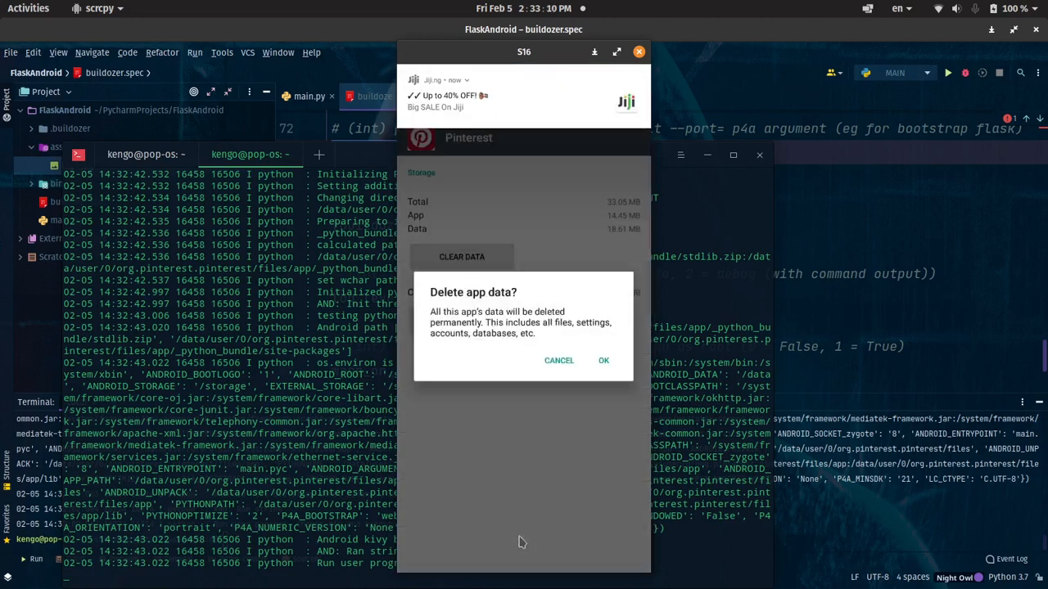
left_click(603, 360)
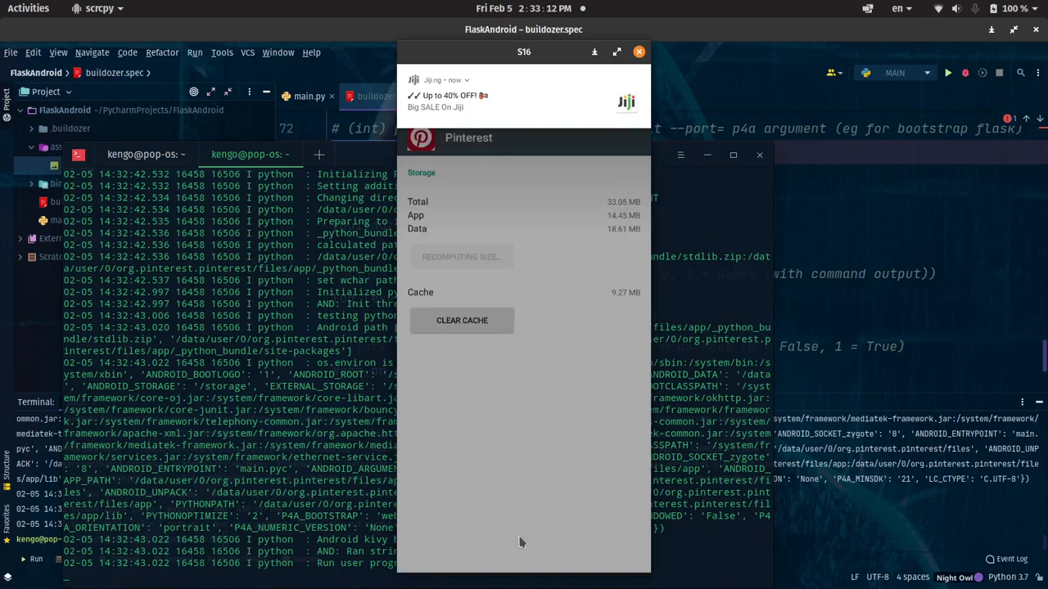
left_click(462, 320)
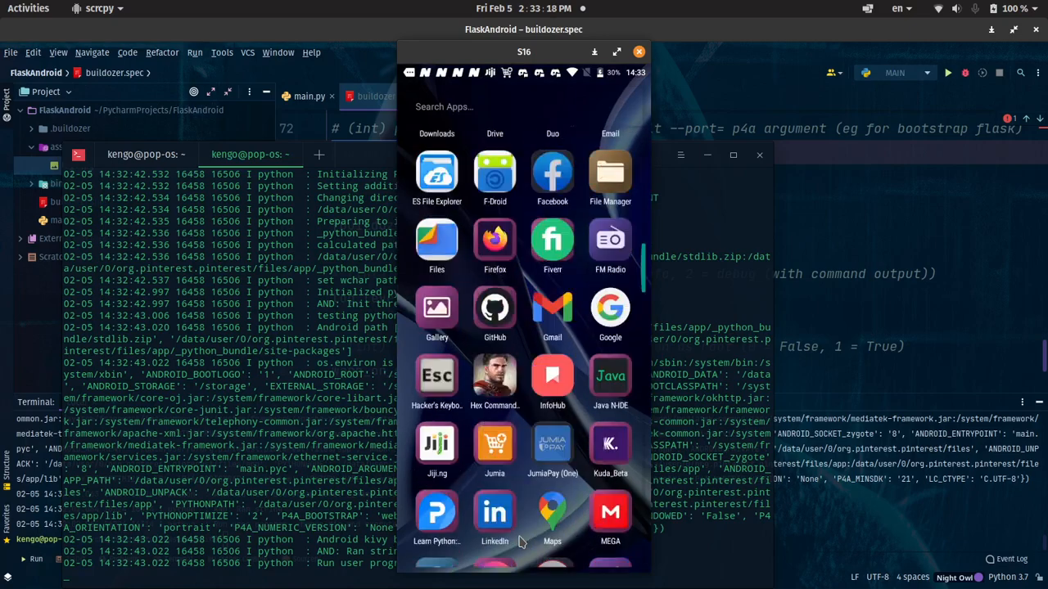
scroll("down", 3)
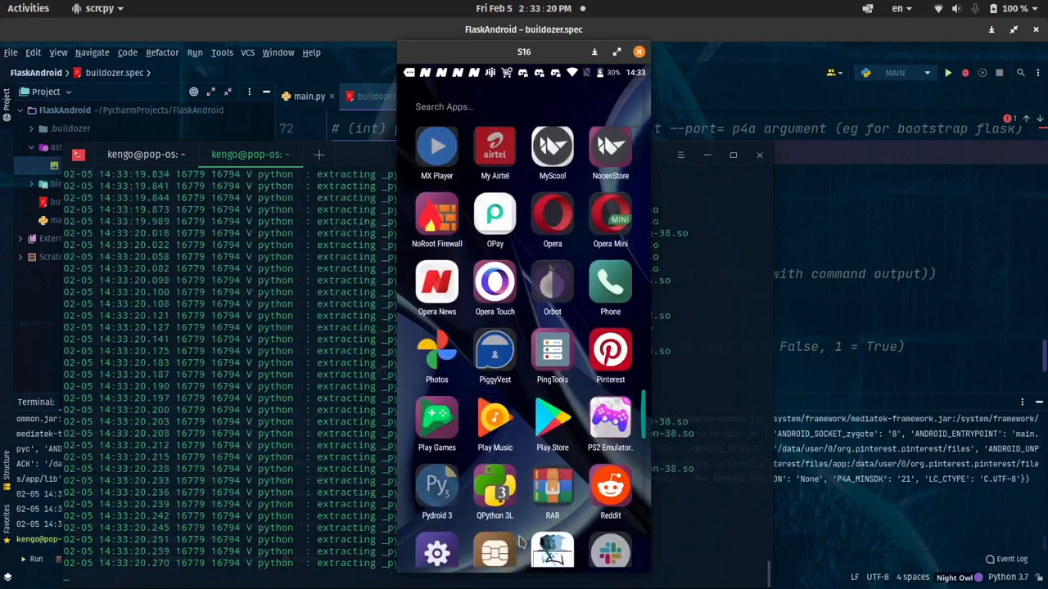
left_click(610, 352)
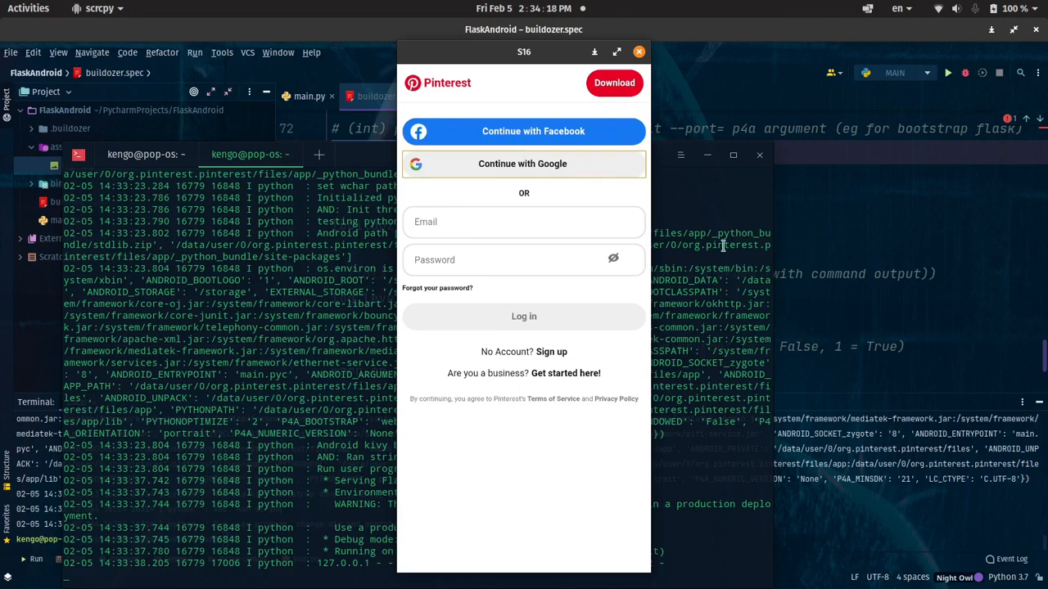
Sign in to Pinterest via Continue with Google, entering the account email.
left_click(522, 163)
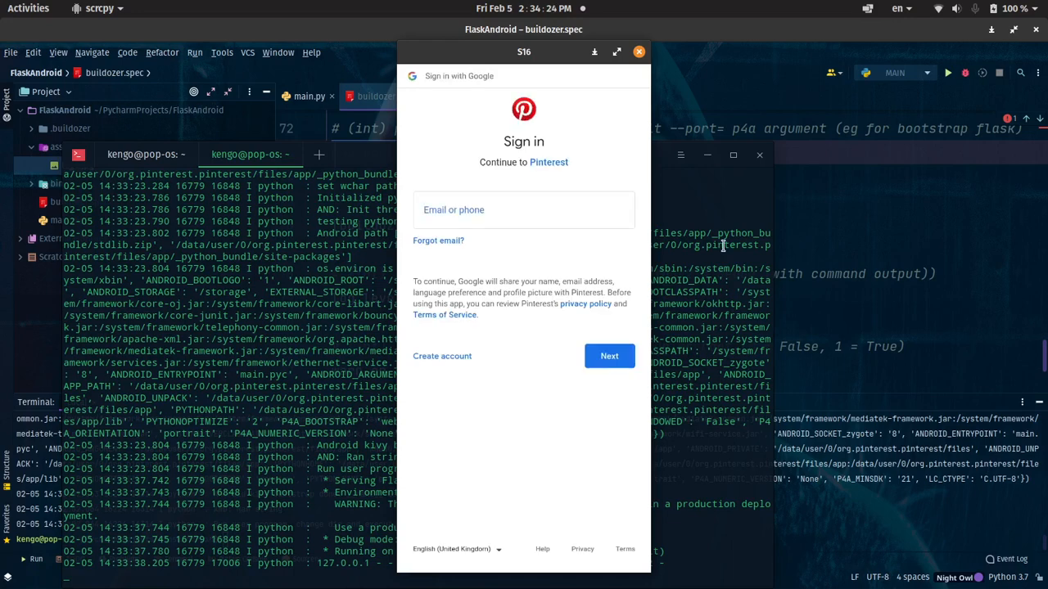
left_click(523, 210)
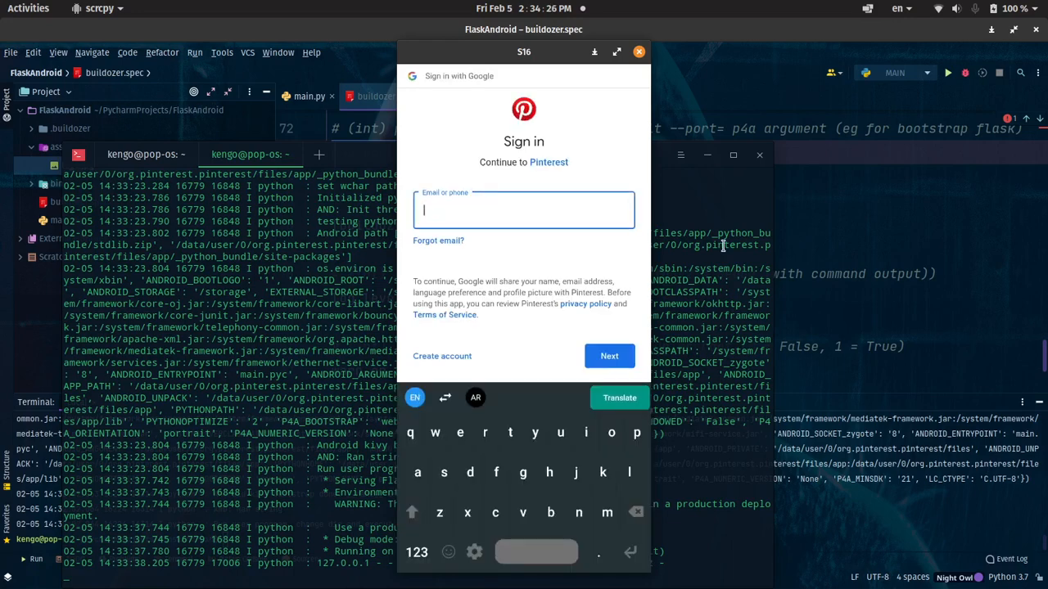
key("Super")
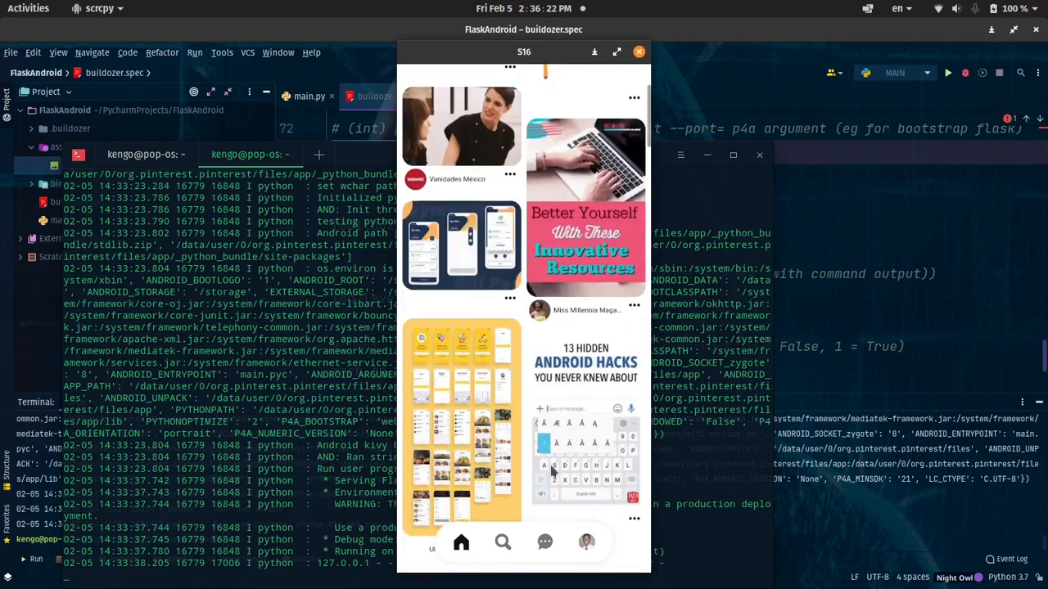
Scroll the Pinterest home feed, then return to PyCharm's buildozer.spec.
scroll("down", 3)
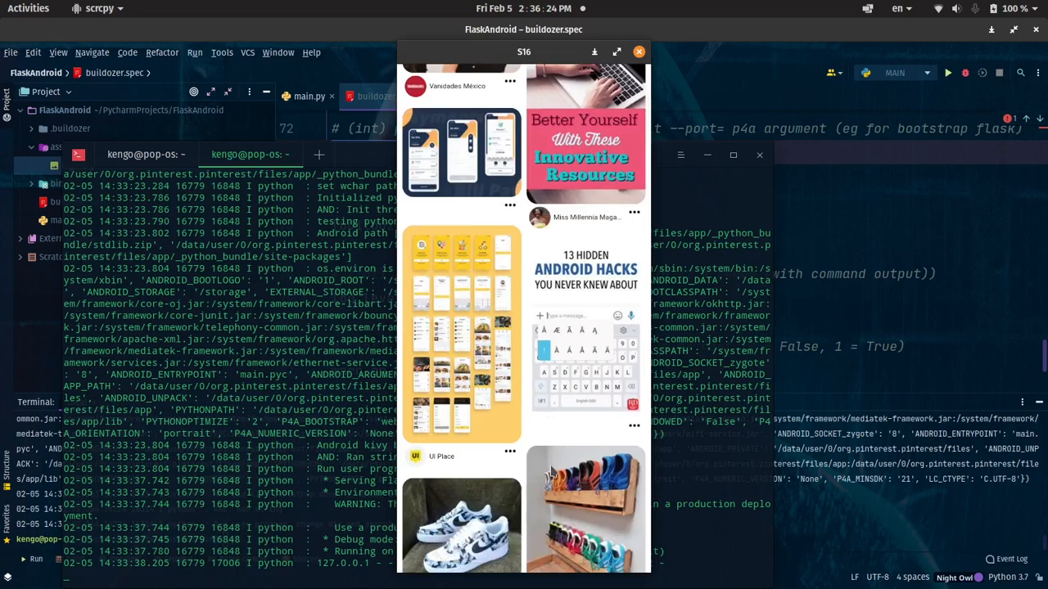
scroll("down", 3)
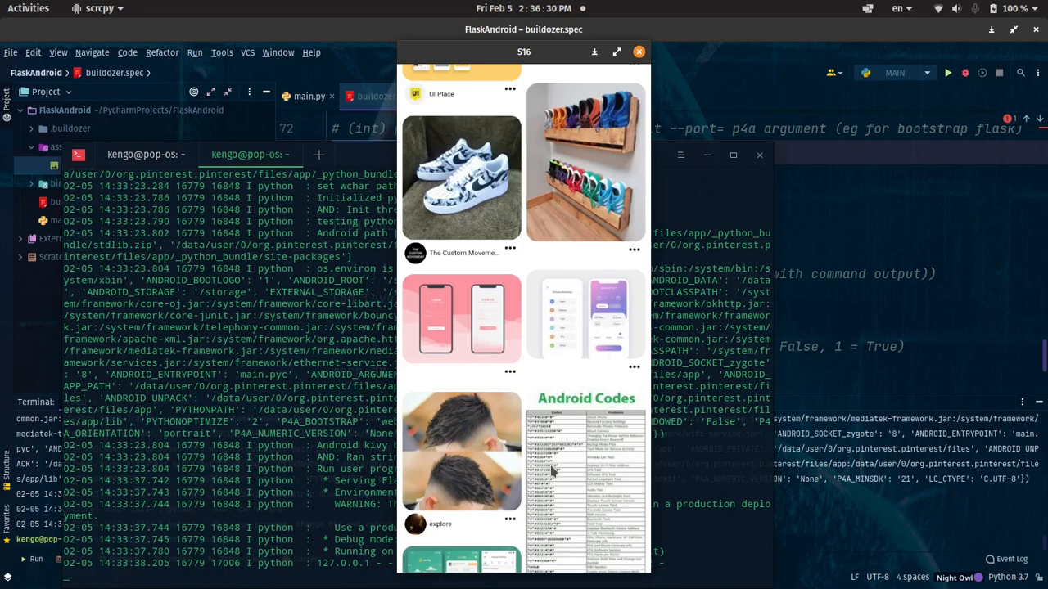
mouse_move(791, 310)
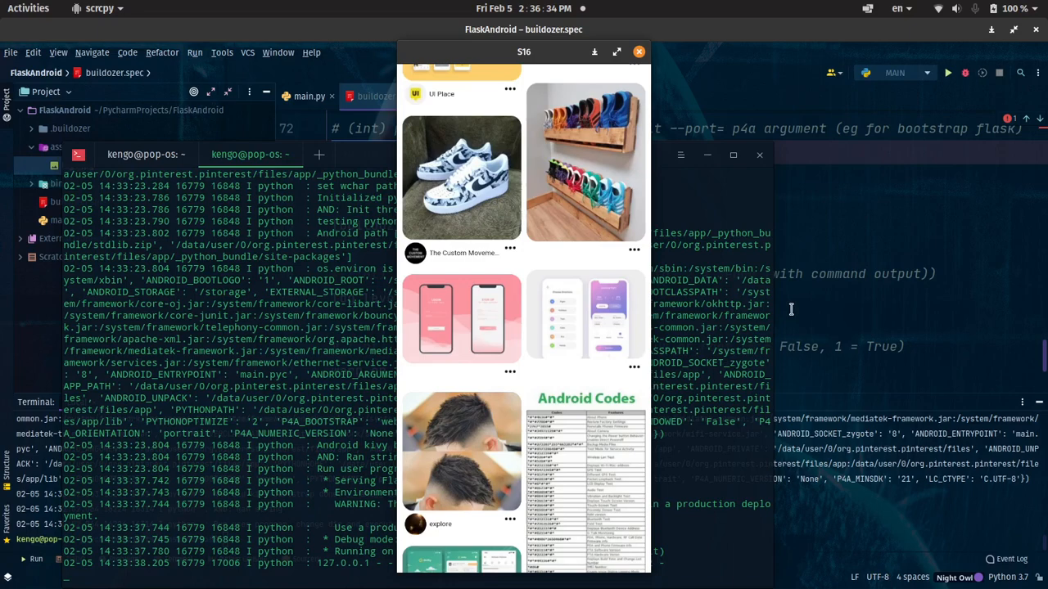
left_click(639, 52)
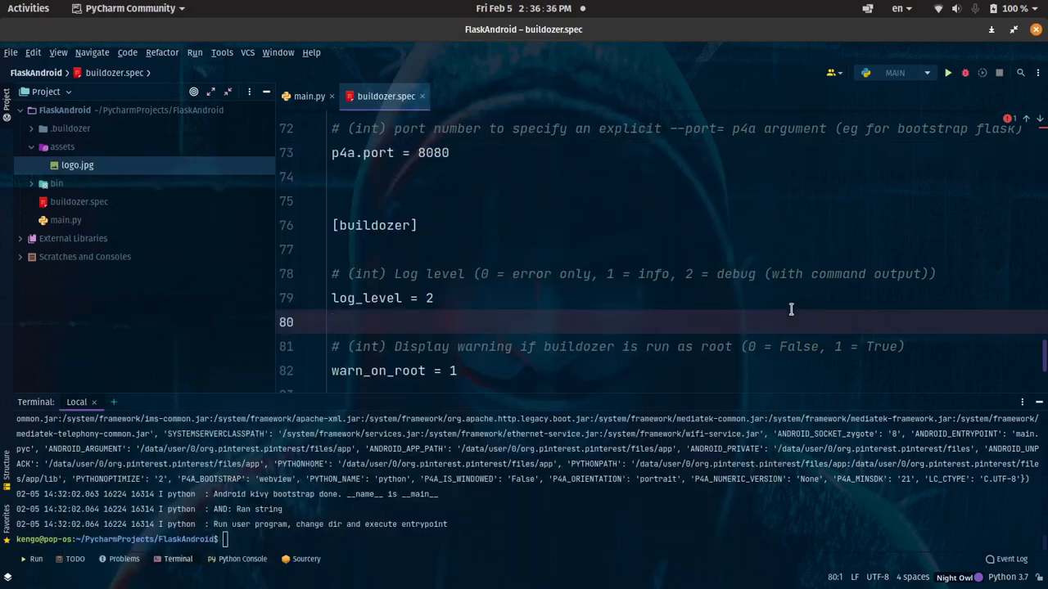
mouse_move(221, 230)
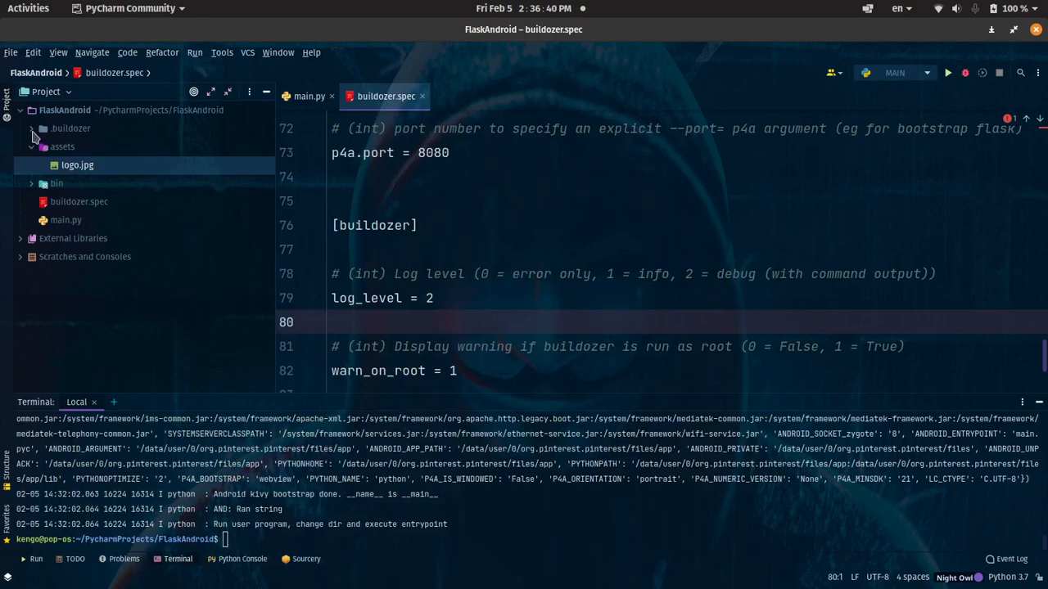
Expand the .buildozer build tree down to the pinterest__armeabi-v7a templates folder.
left_click(42, 128)
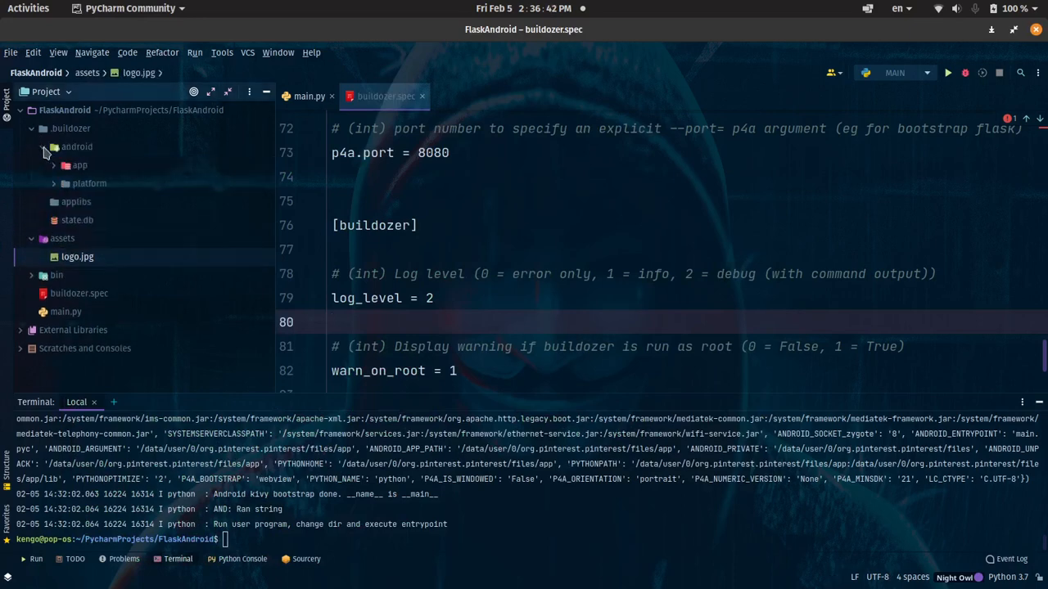
left_click(64, 184)
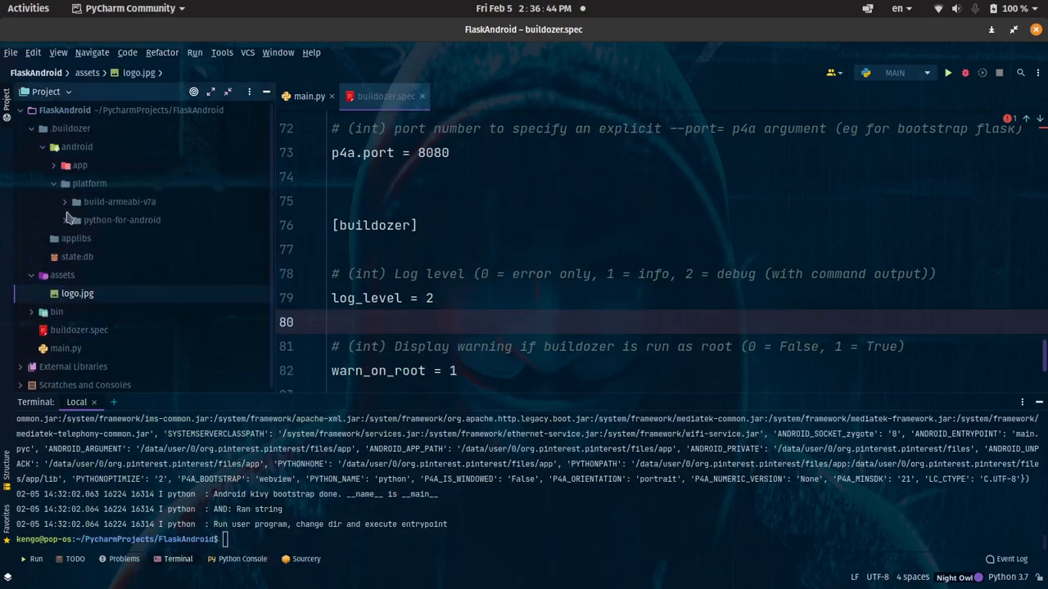
left_click(64, 202)
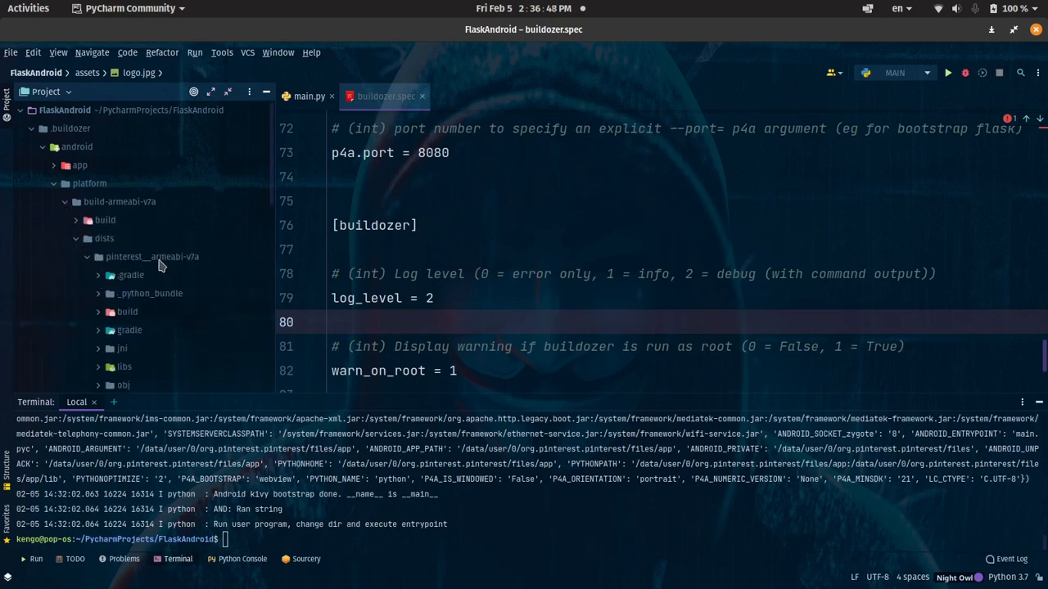
scroll("down", 3)
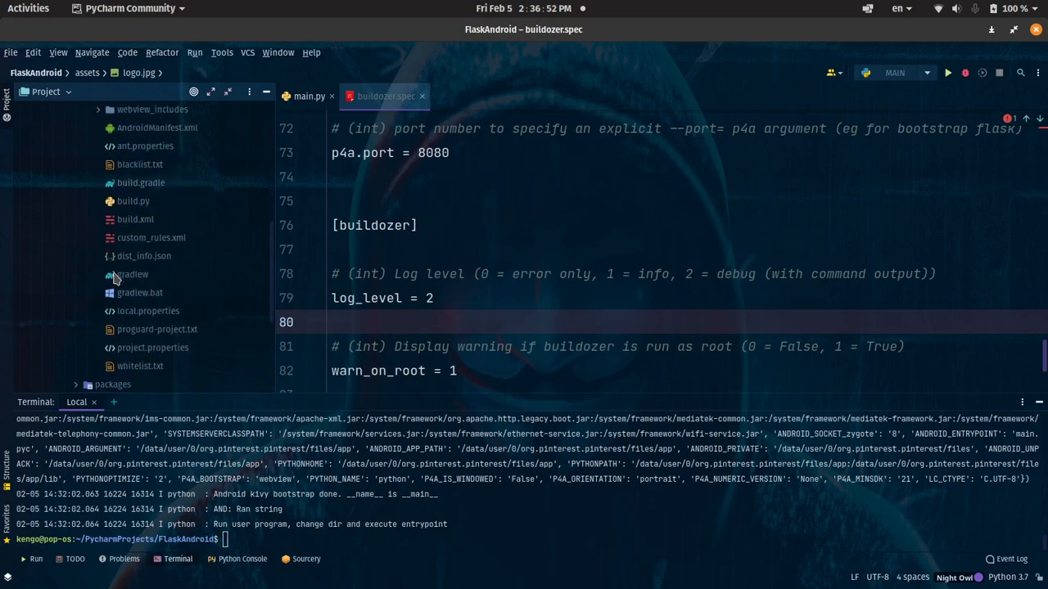
left_click(119, 200)
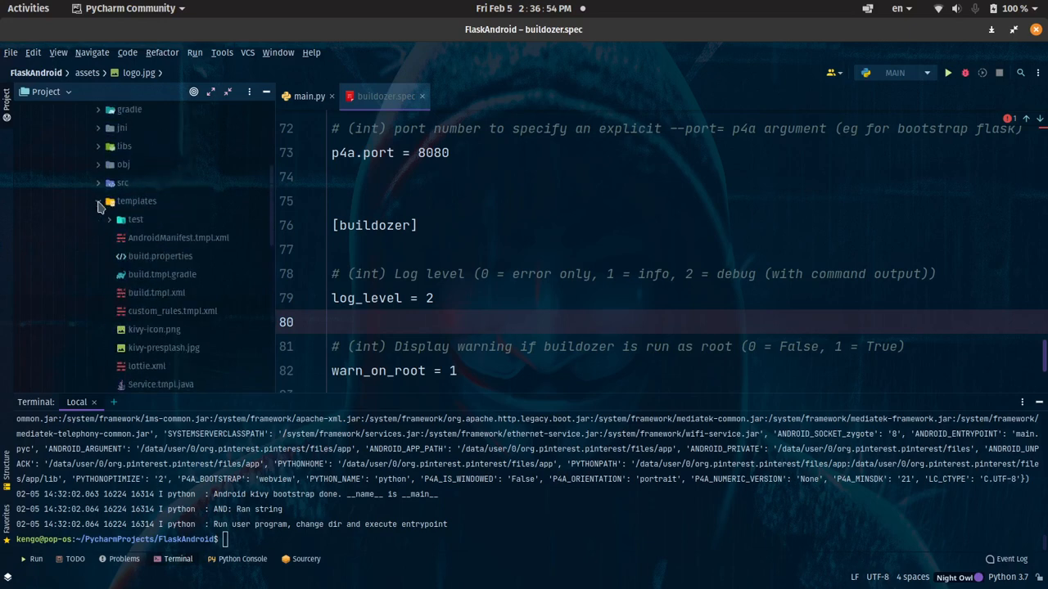
scroll("down", 3)
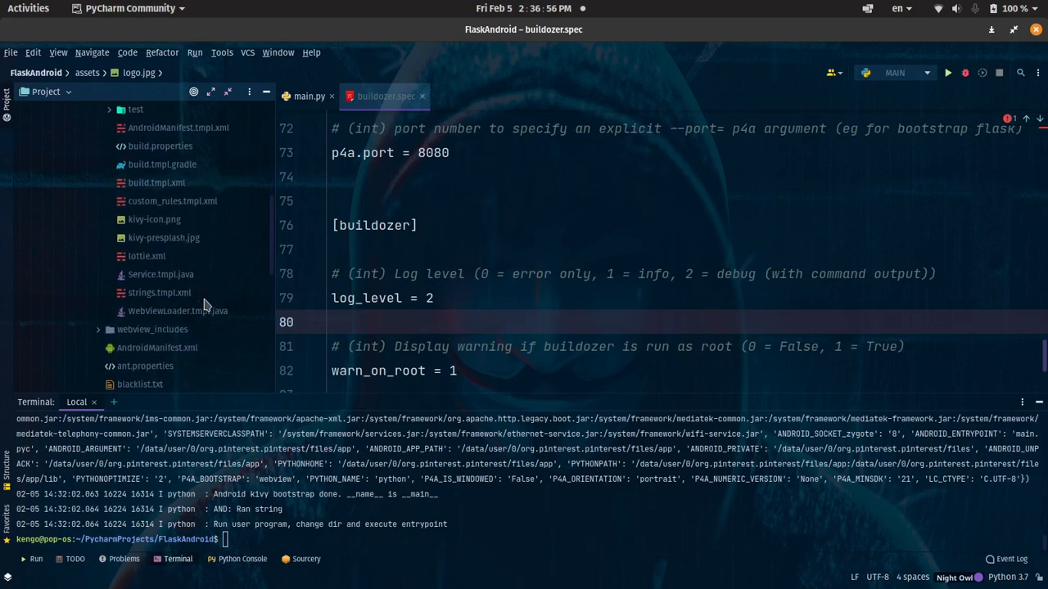
mouse_move(164, 221)
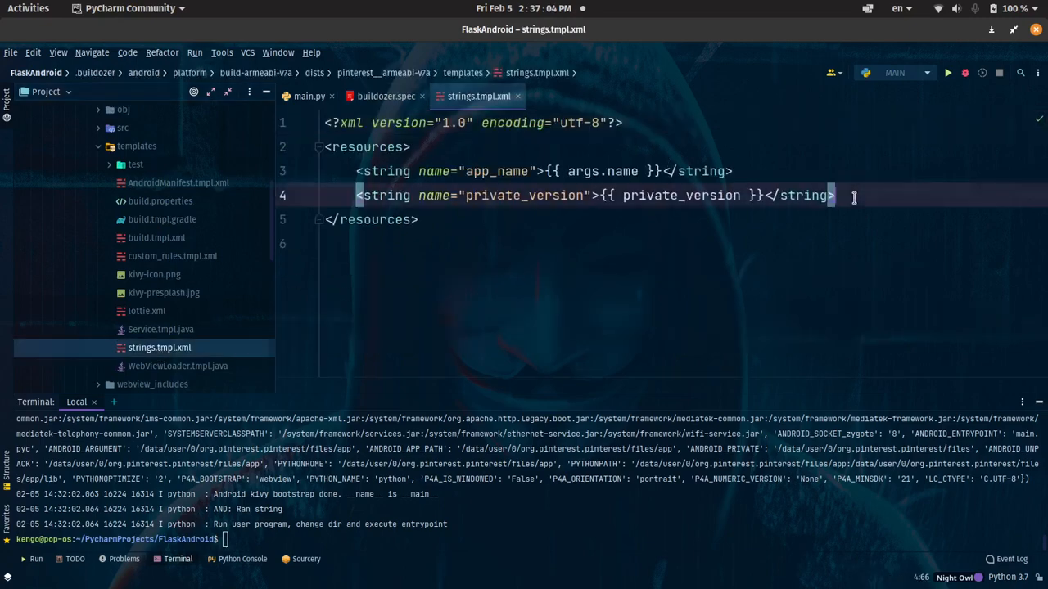
Add <string name="presplash_color">#FFFFFF</string> after the private_version line.
key("Super")
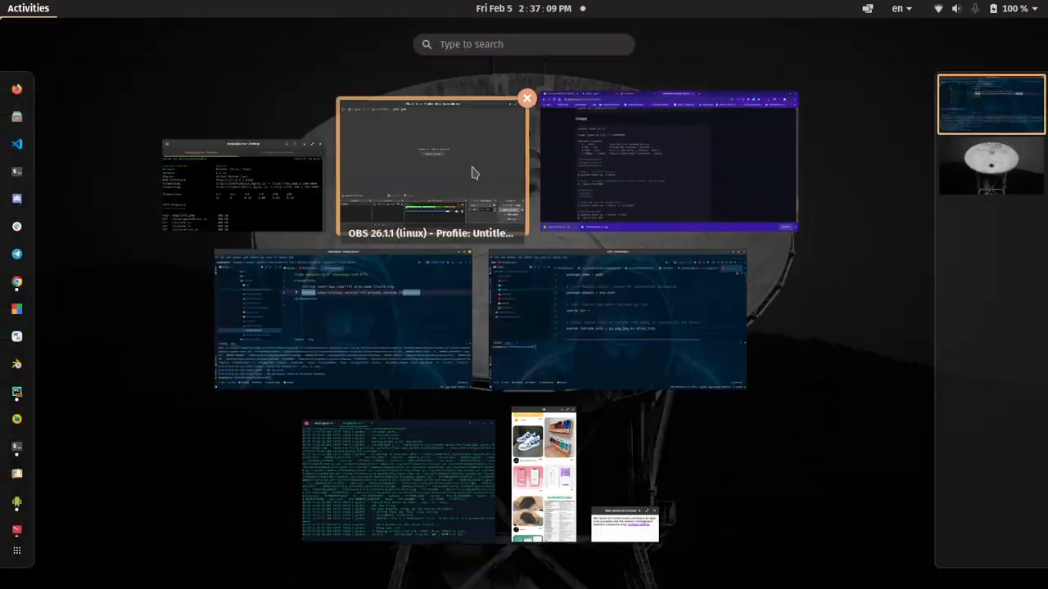
left_click(431, 163)
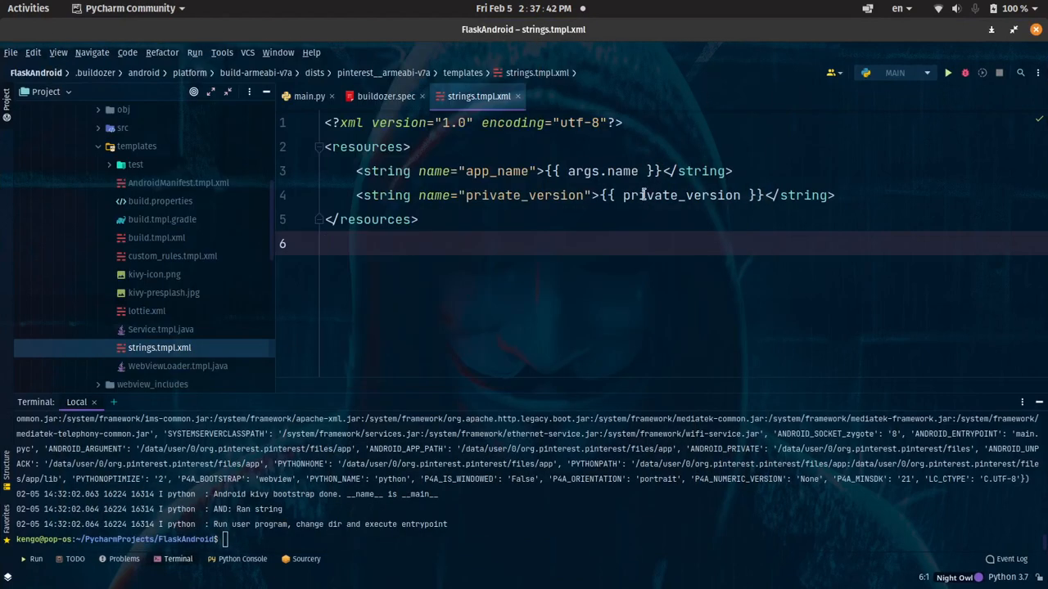
key("alt+Tab")
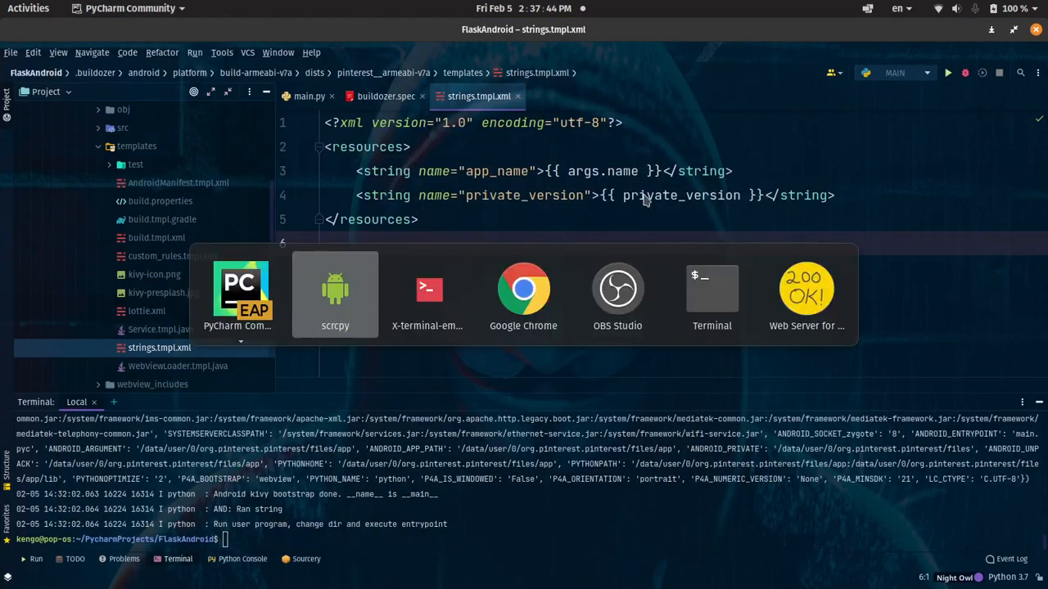
left_click(618, 288)
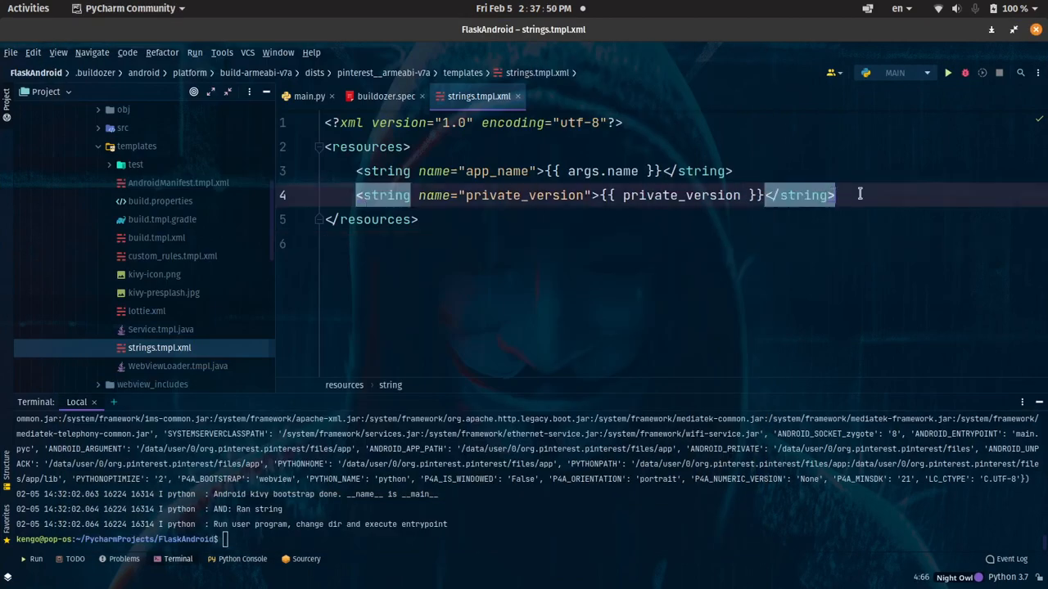
type("<string name=\"presplash_color\">#FFFFFF</string>")
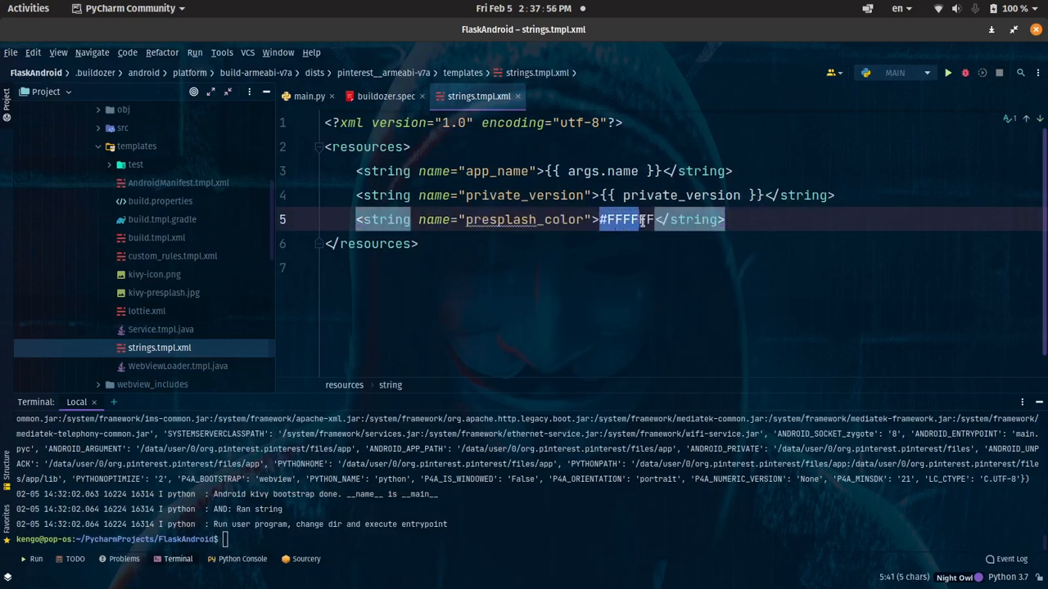
type("FF")
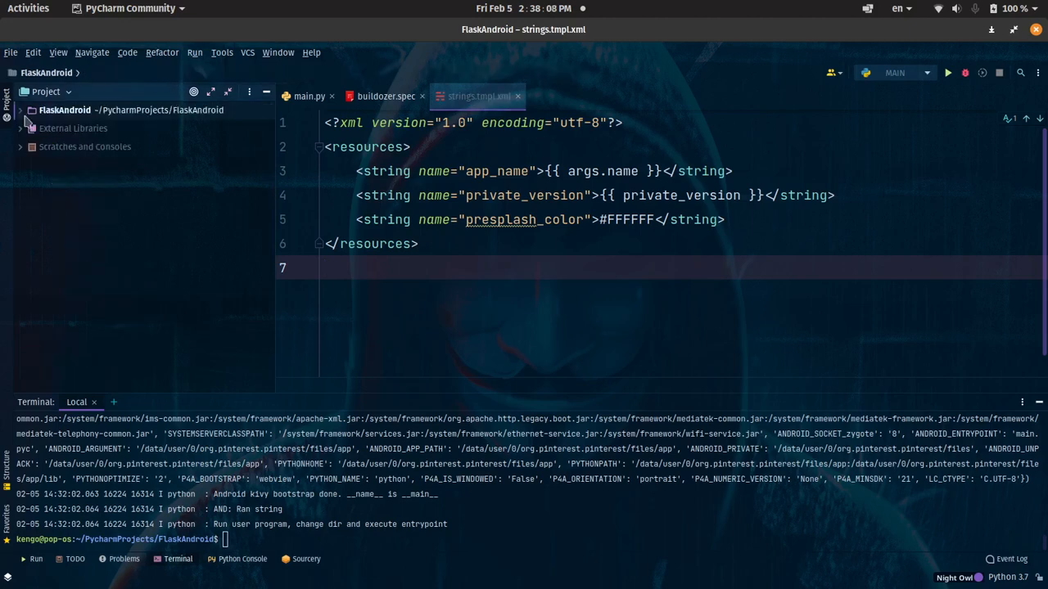
mouse_move(556, 569)
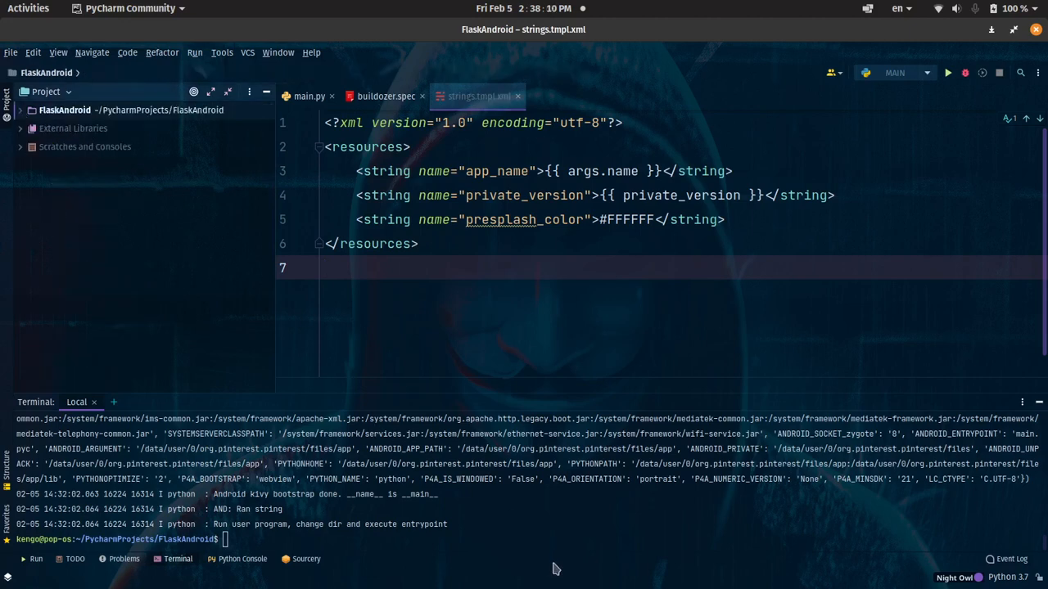
Run 'buildozer -v android debug deploy run logcat' in the terminal.
type("buildozer -v android debug deploy run logcat")
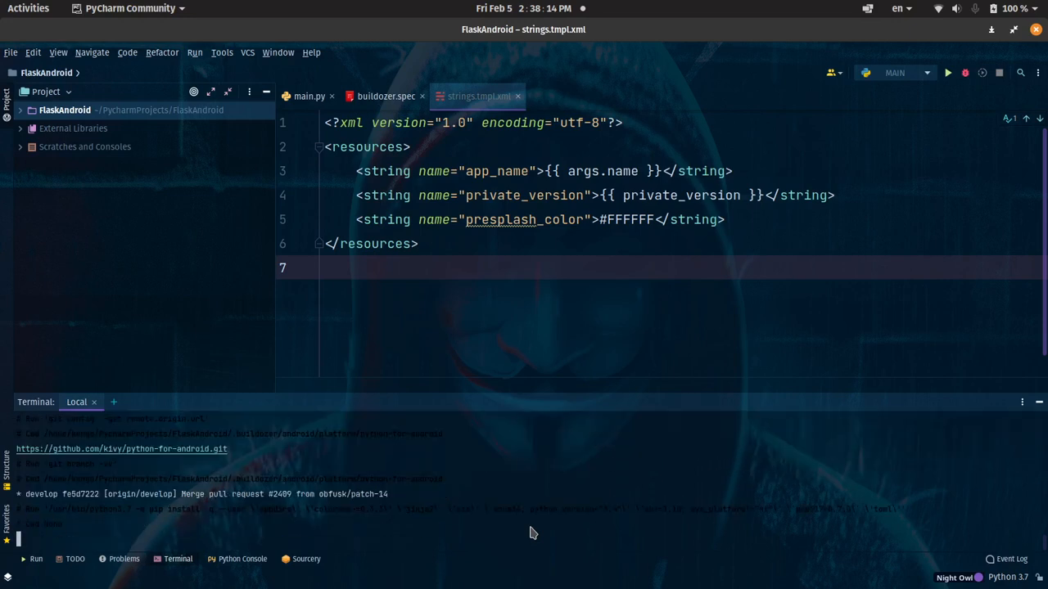
mouse_move(547, 487)
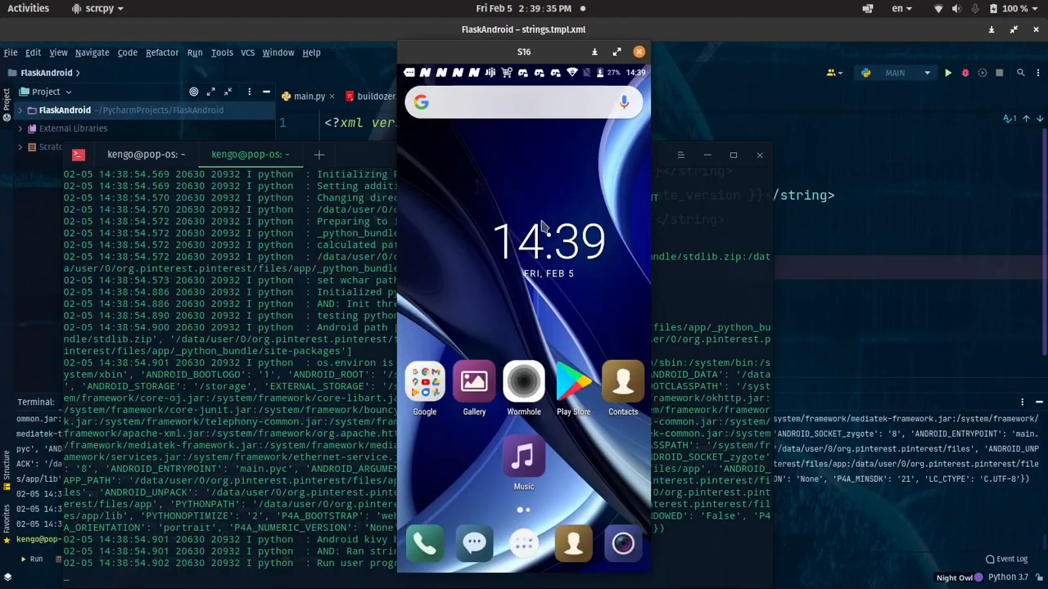
mouse_move(572, 342)
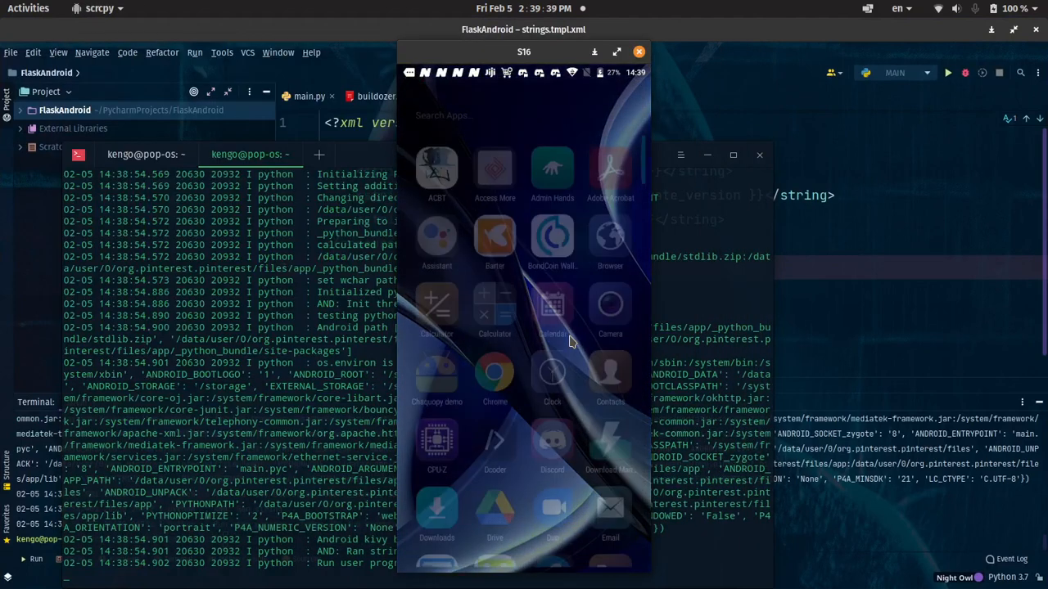
Scroll the phone's app drawer and launch the rebuilt Pinterest app.
scroll("down", 3)
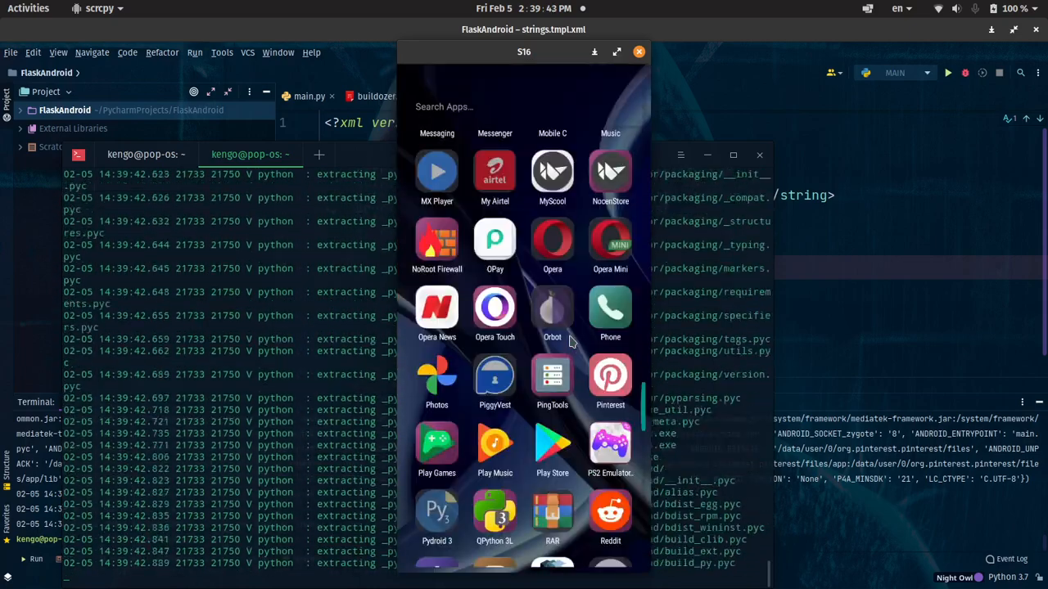
left_click(610, 377)
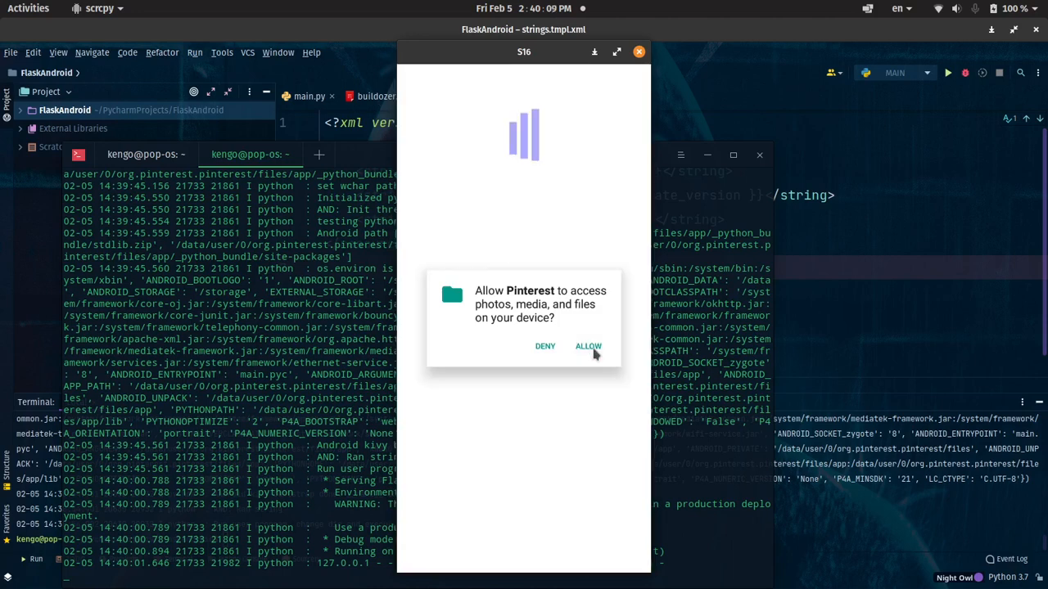
Allow Pinterest file access and wait for the Welcome to Pinterest page.
left_click(587, 346)
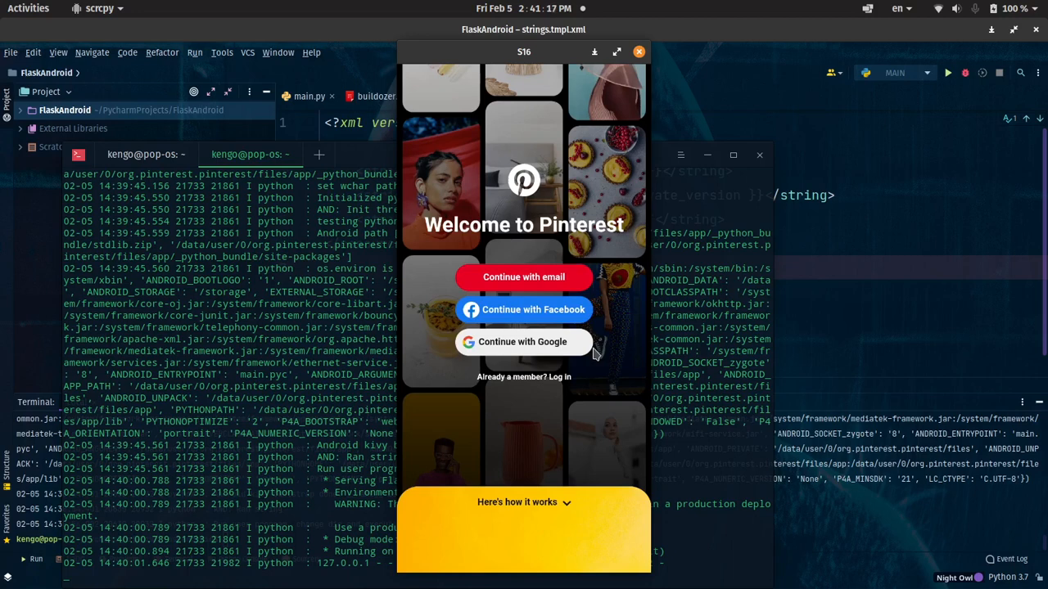
key("Super")
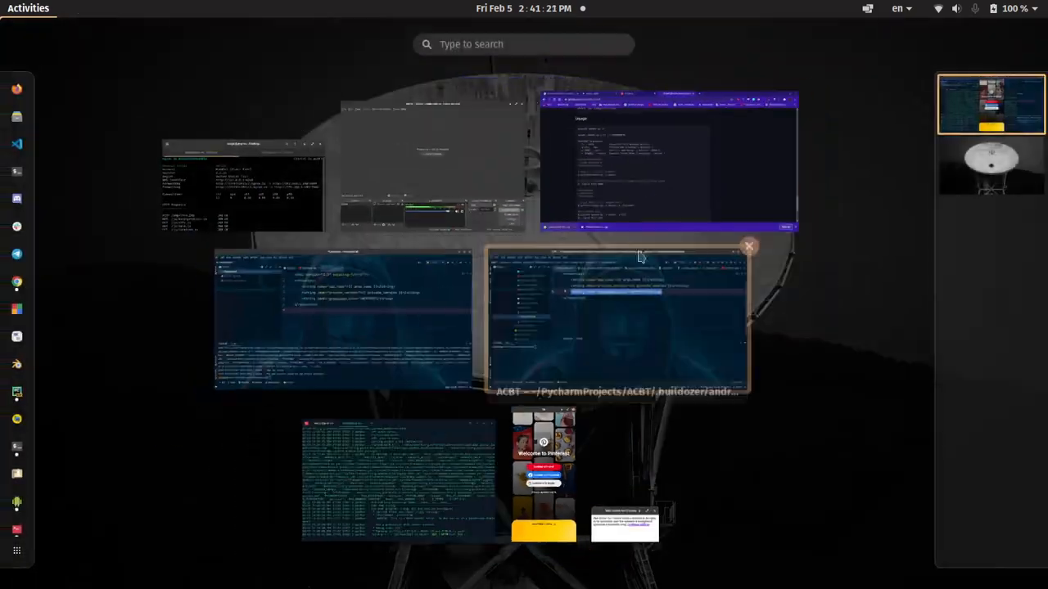